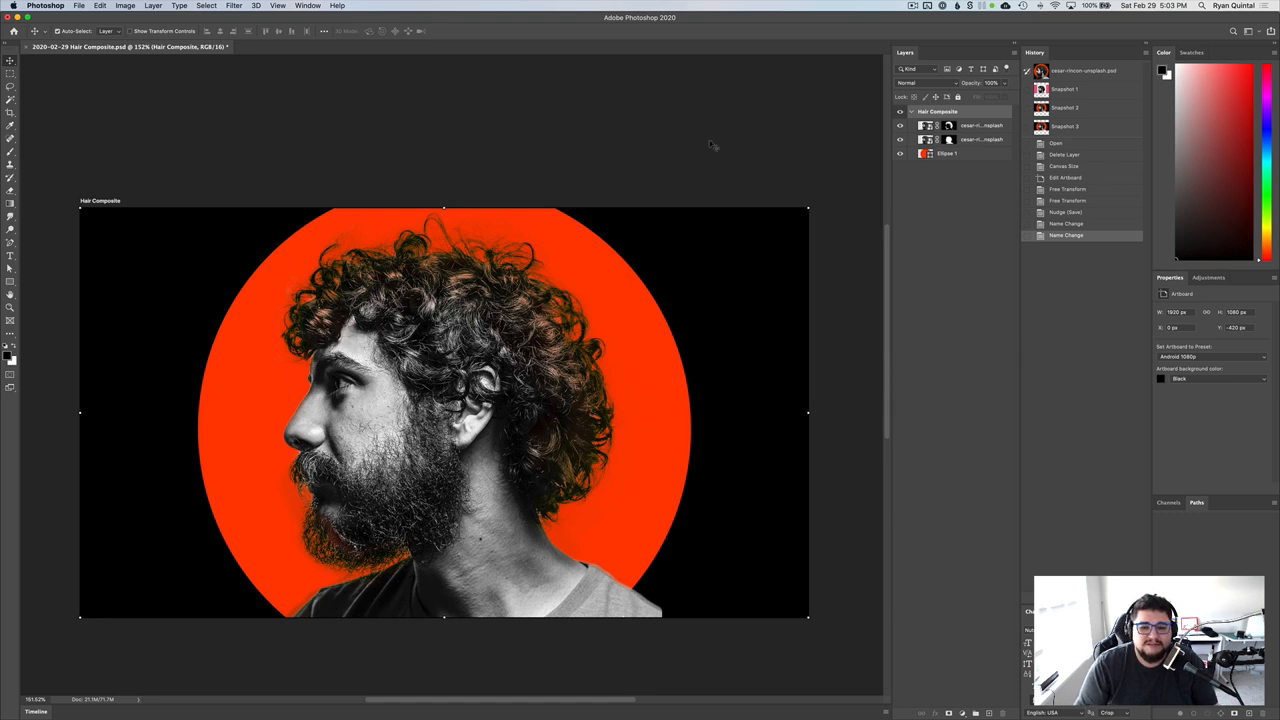
- Delete the old composite layers and fill the artboard with a #fb005f Solid Color layer
click(982, 125)
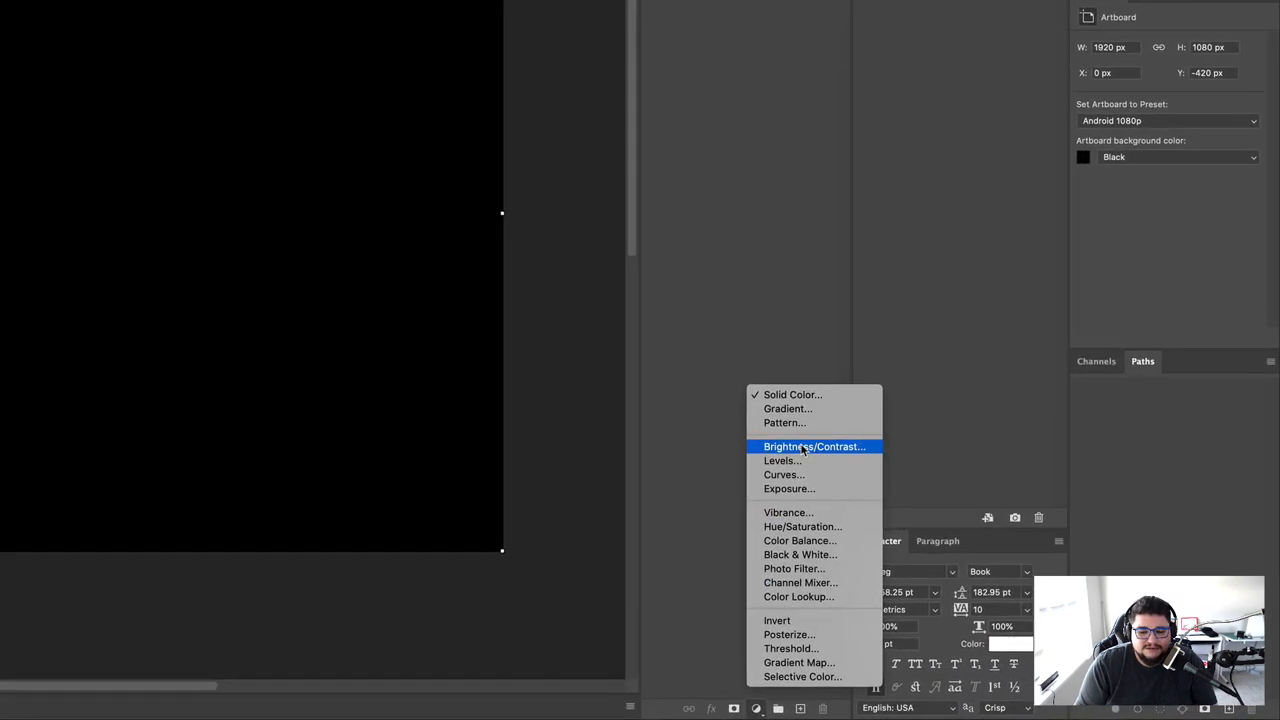
click(792, 394)
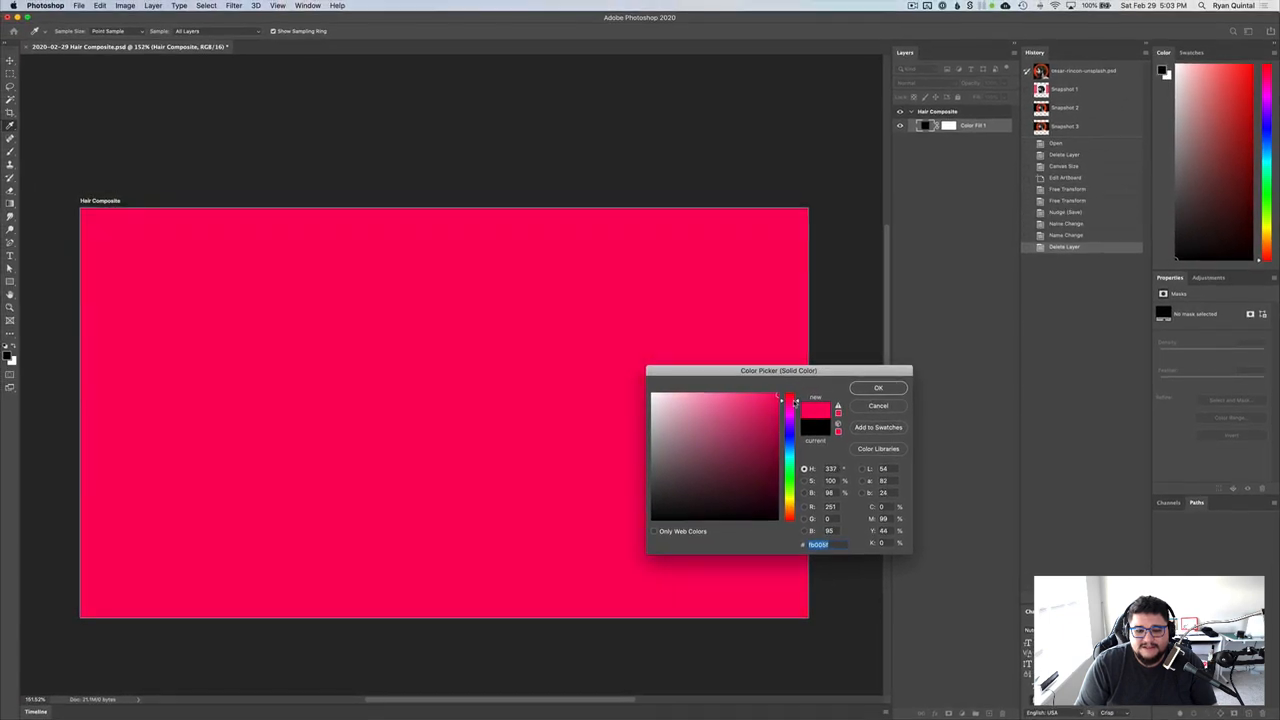
click(878, 388)
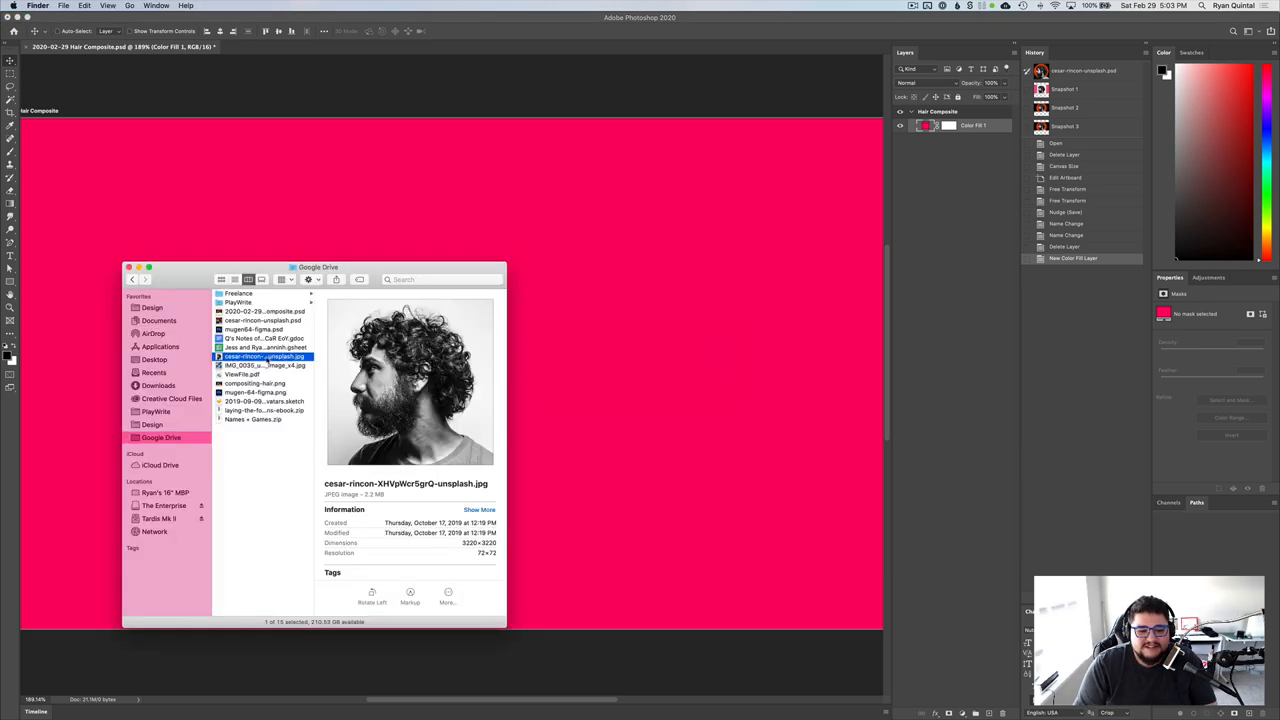
- Place the curly-haired man's portrait jpg as a smart object, scaled down to fit
double_click(264, 356)
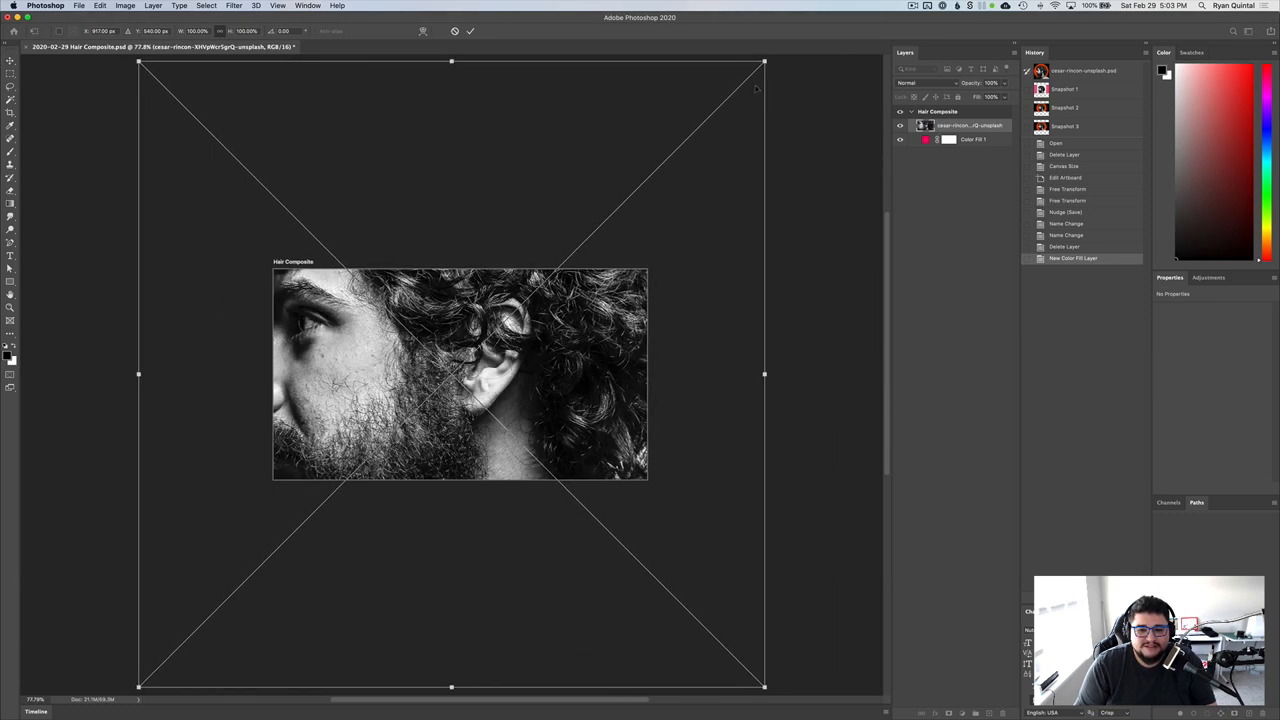
drag(765, 61, 571, 256)
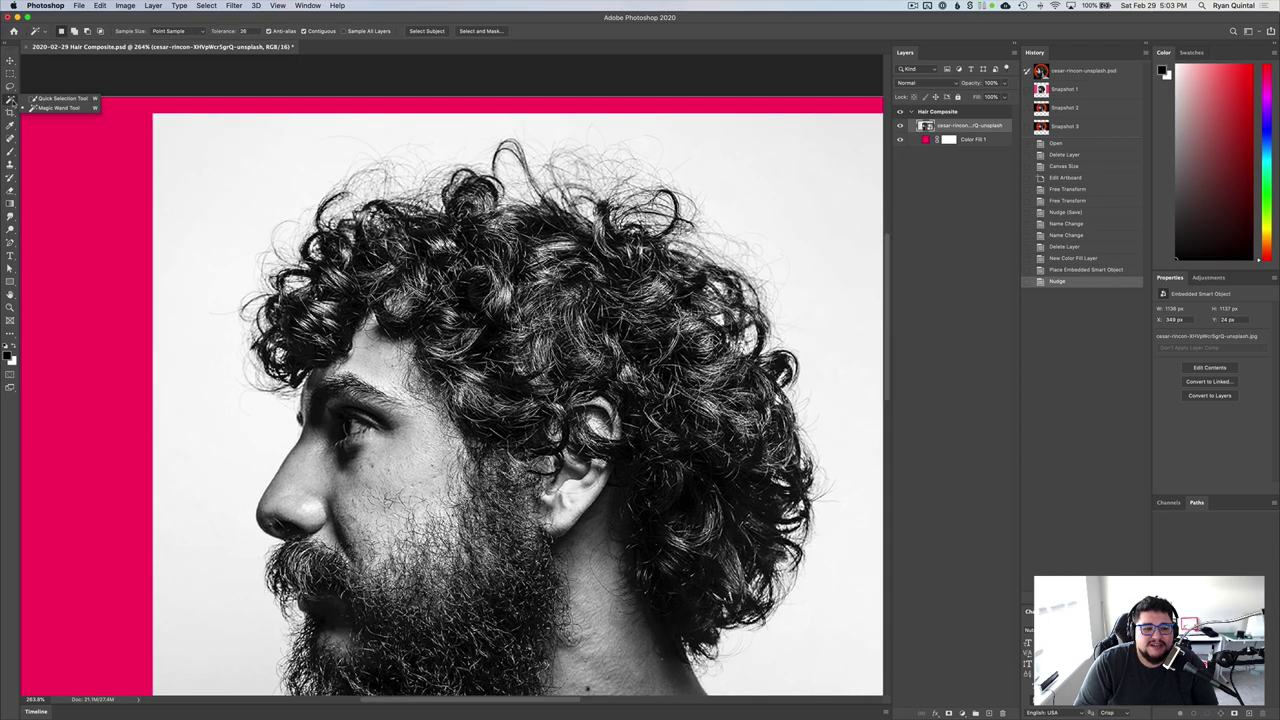
click(10, 107)
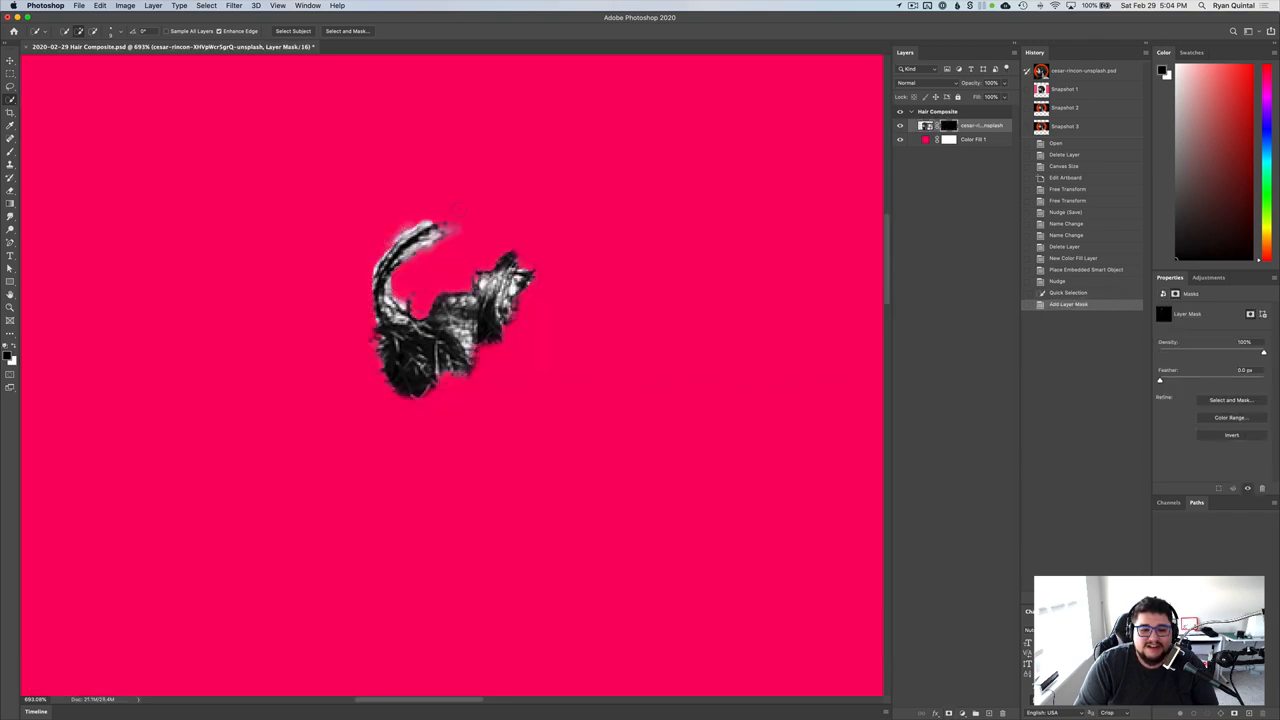
click(925, 125)
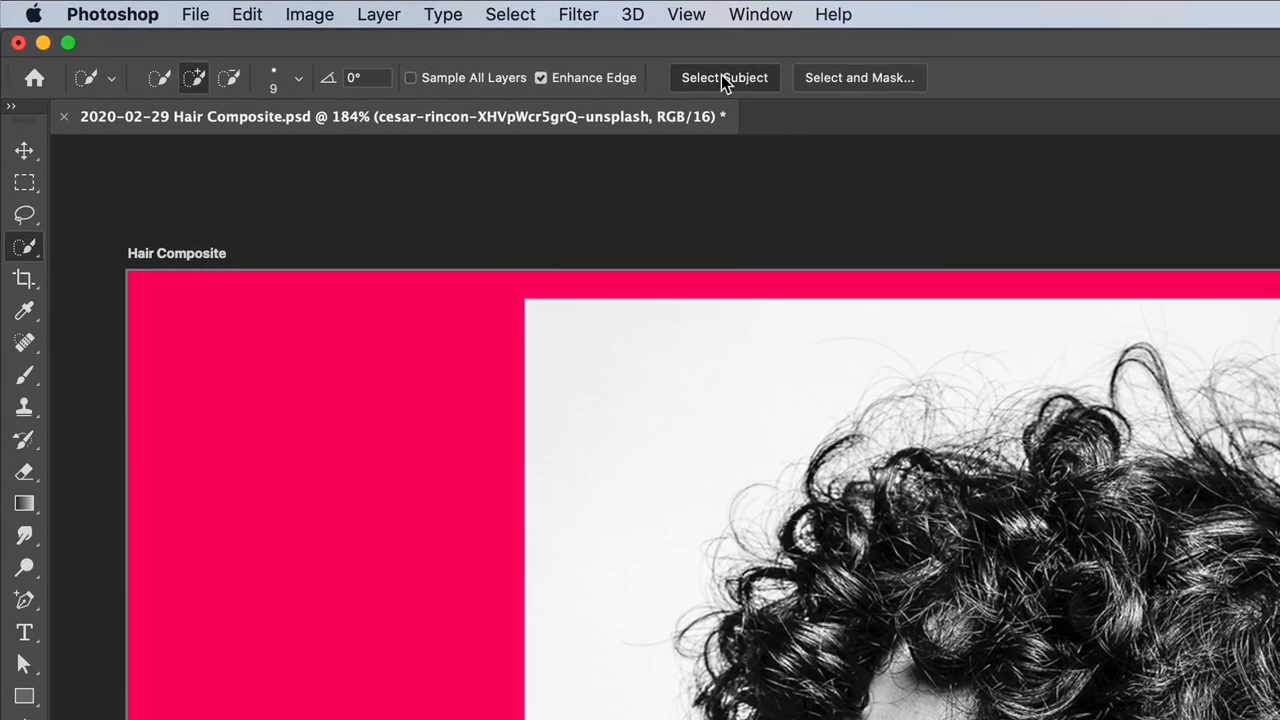
- Use Select Subject to select the man's head, curly hair, beard and shoulders
click(724, 77)
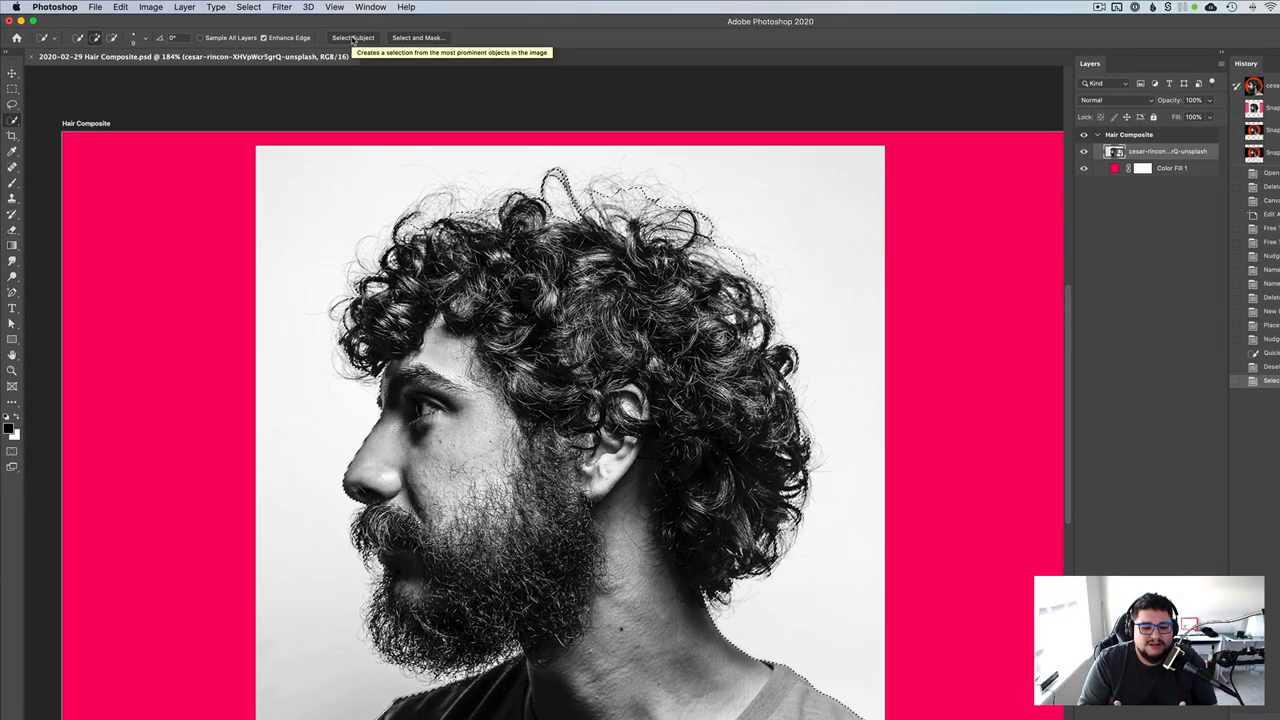
click(352, 37)
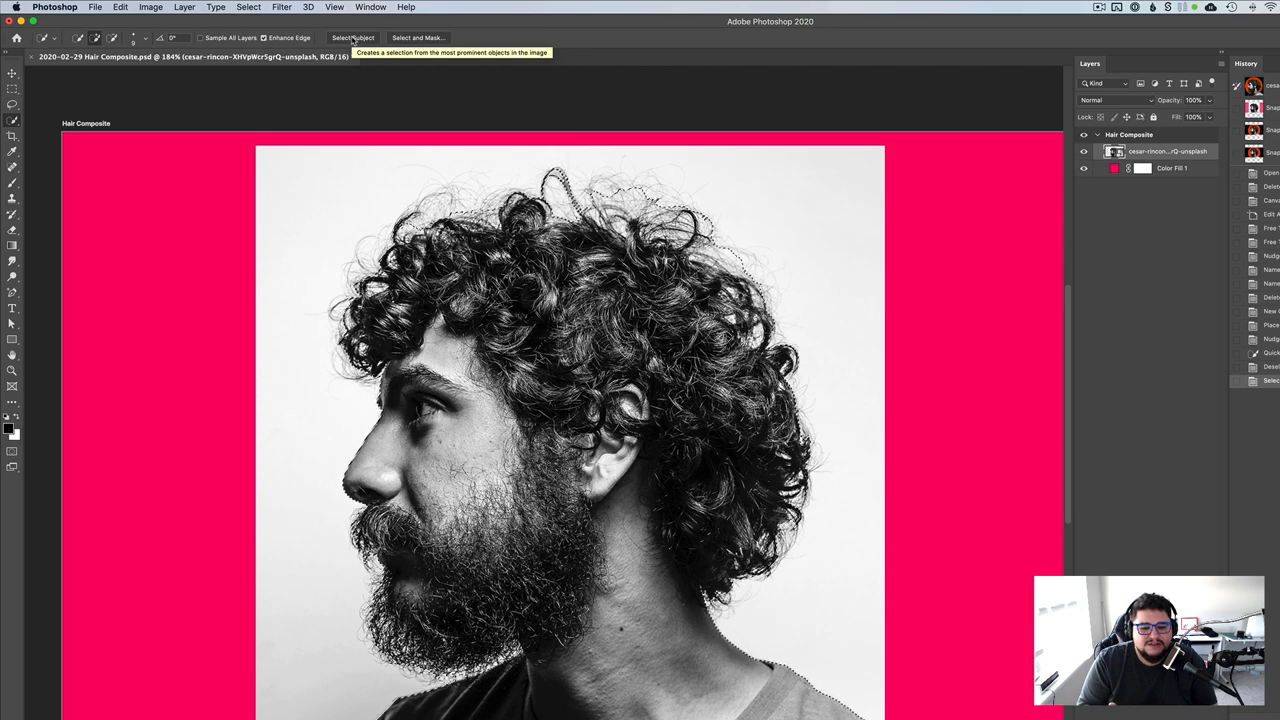
click(353, 37)
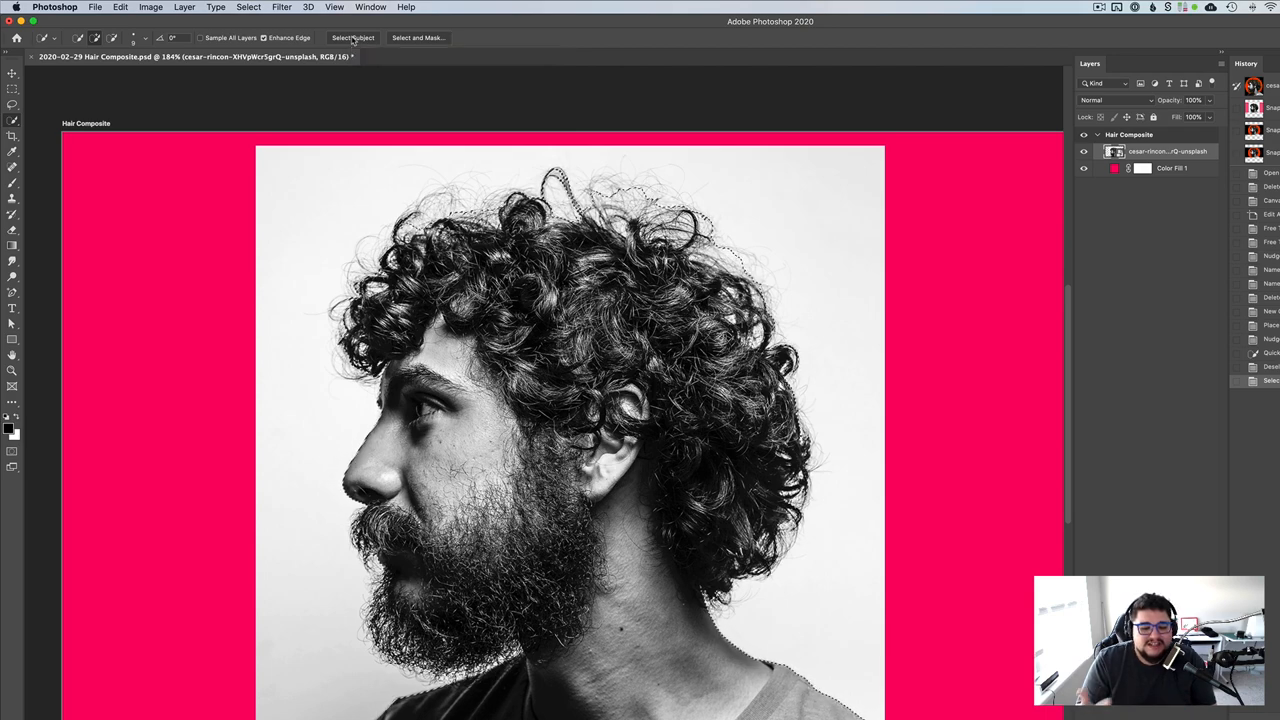
click(353, 37)
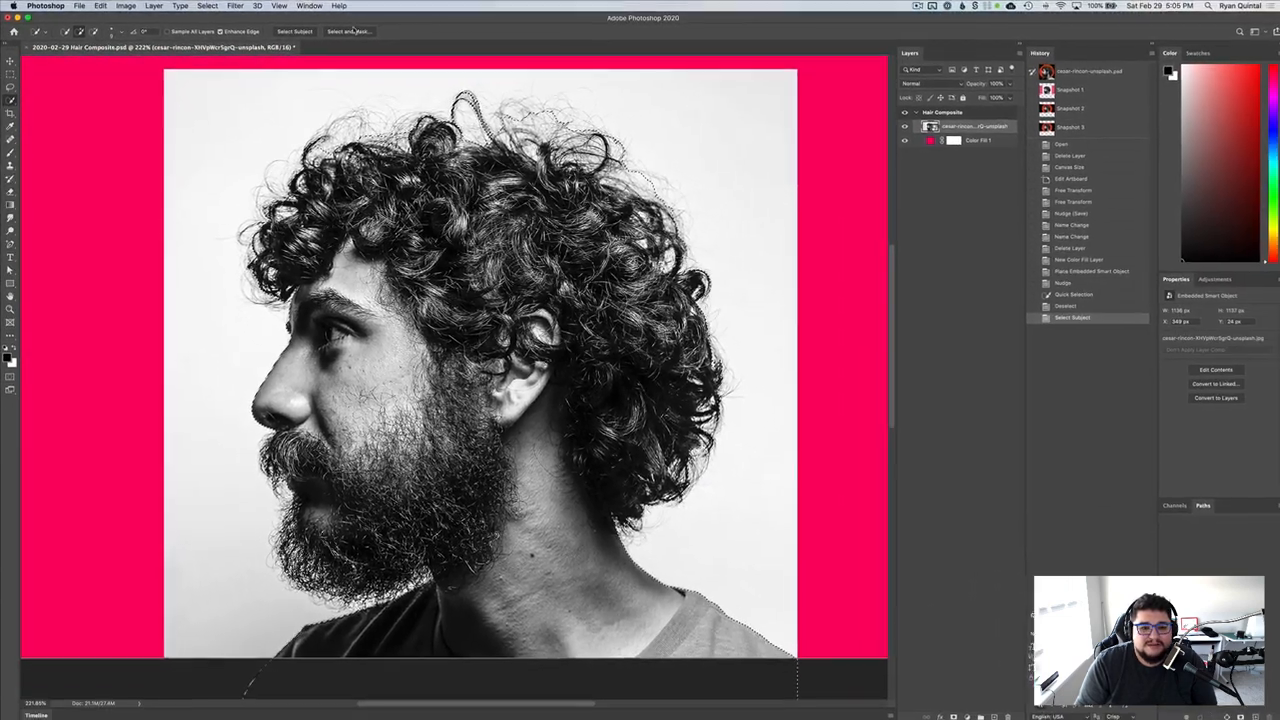
- In Select and Mask, set Radius 4 px, Feather about 28 px and Shift Edge -24%
click(347, 31)
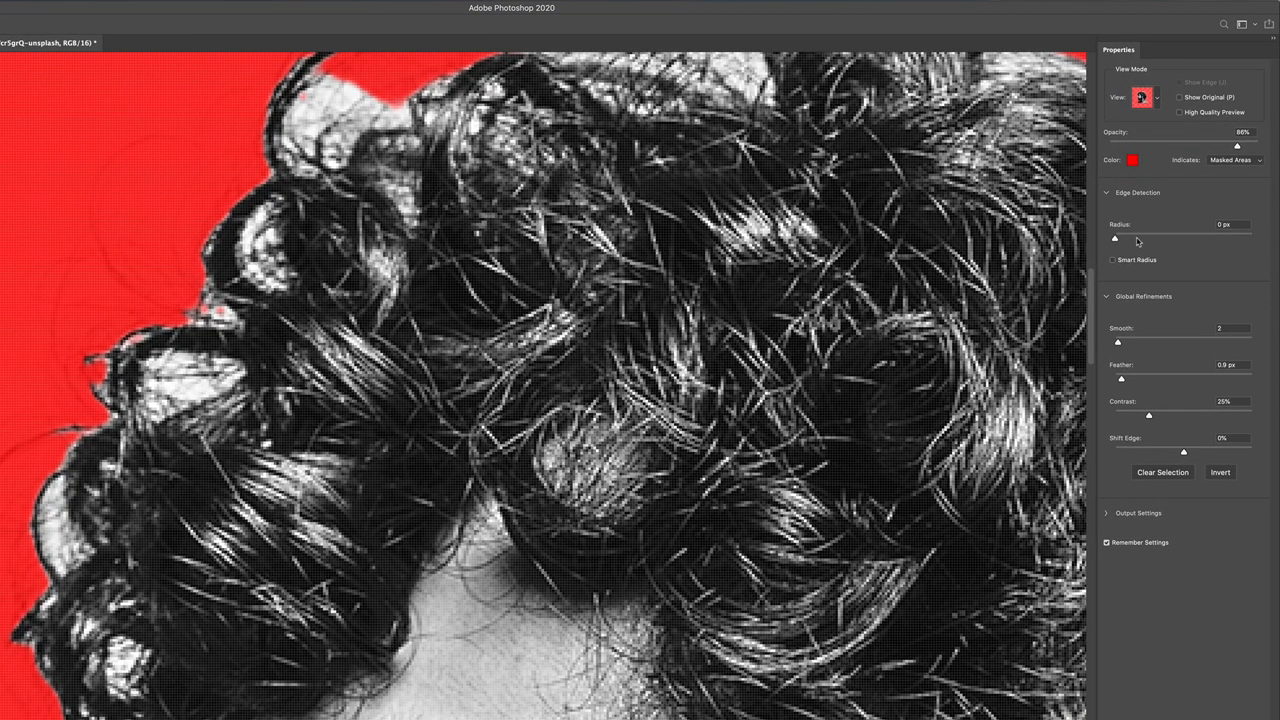
mouse_move(1115, 238)
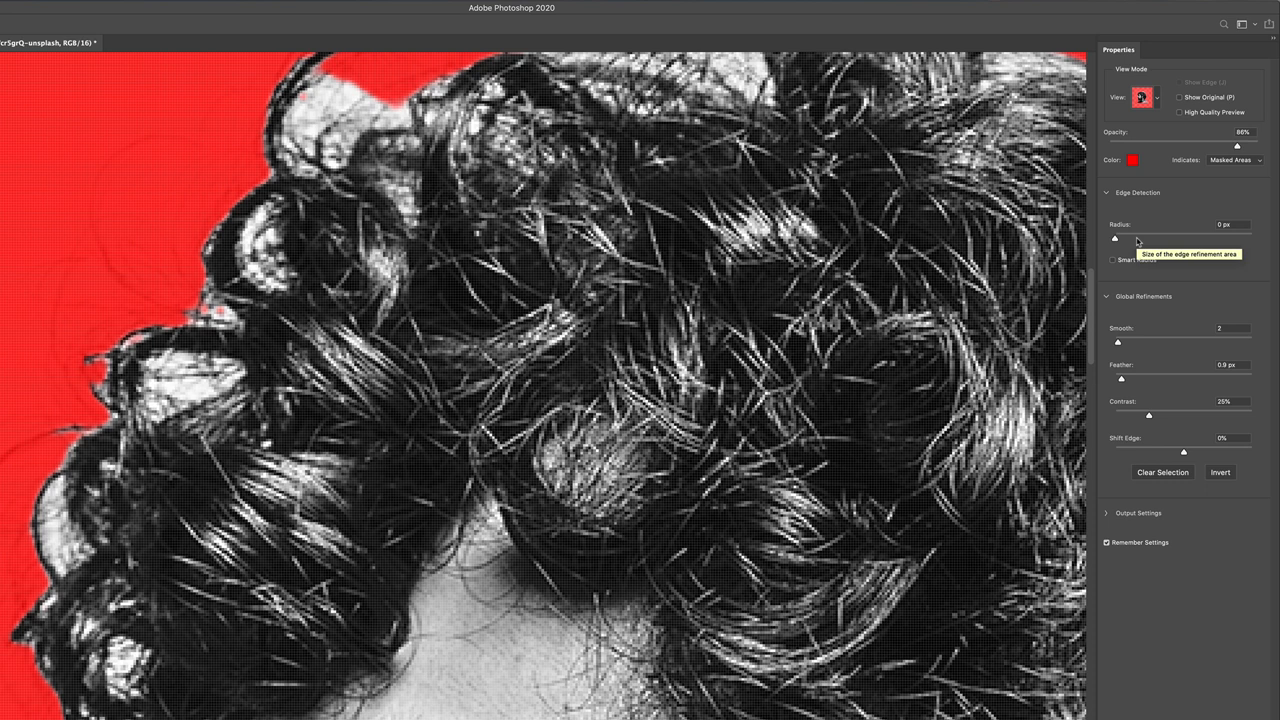
drag(1114, 238, 1131, 238)
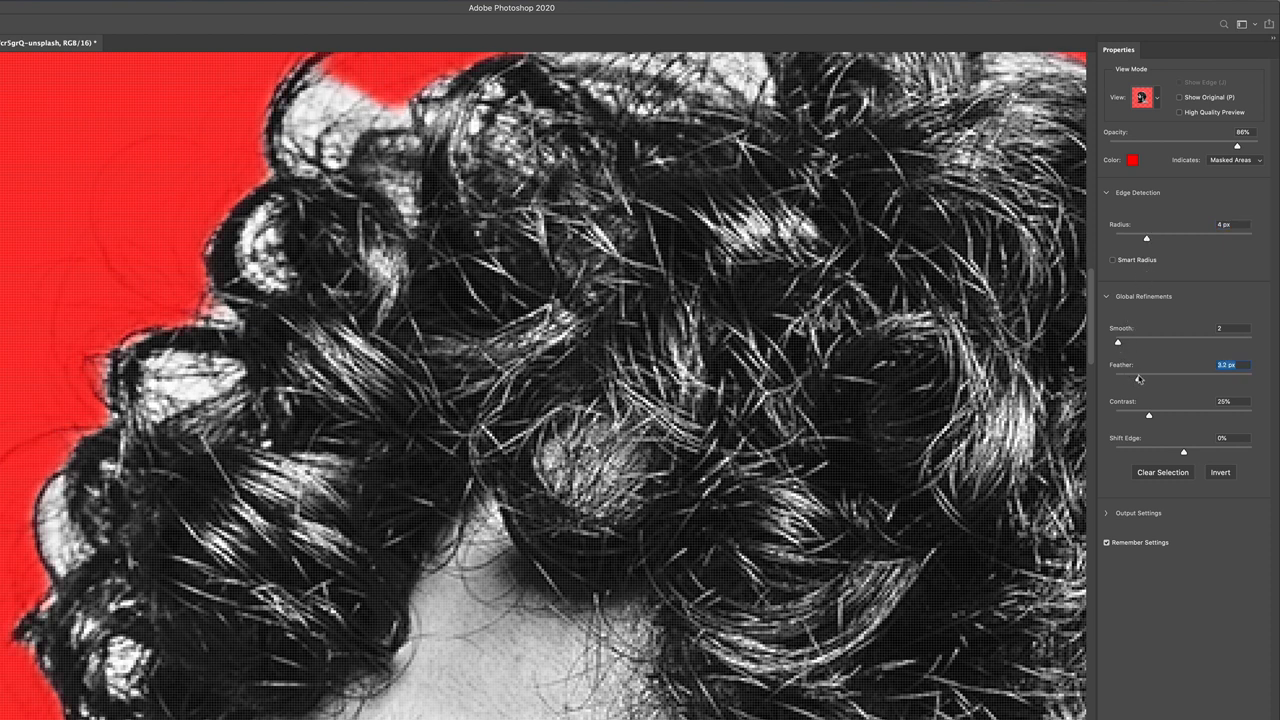
drag(1130, 378, 1160, 378)
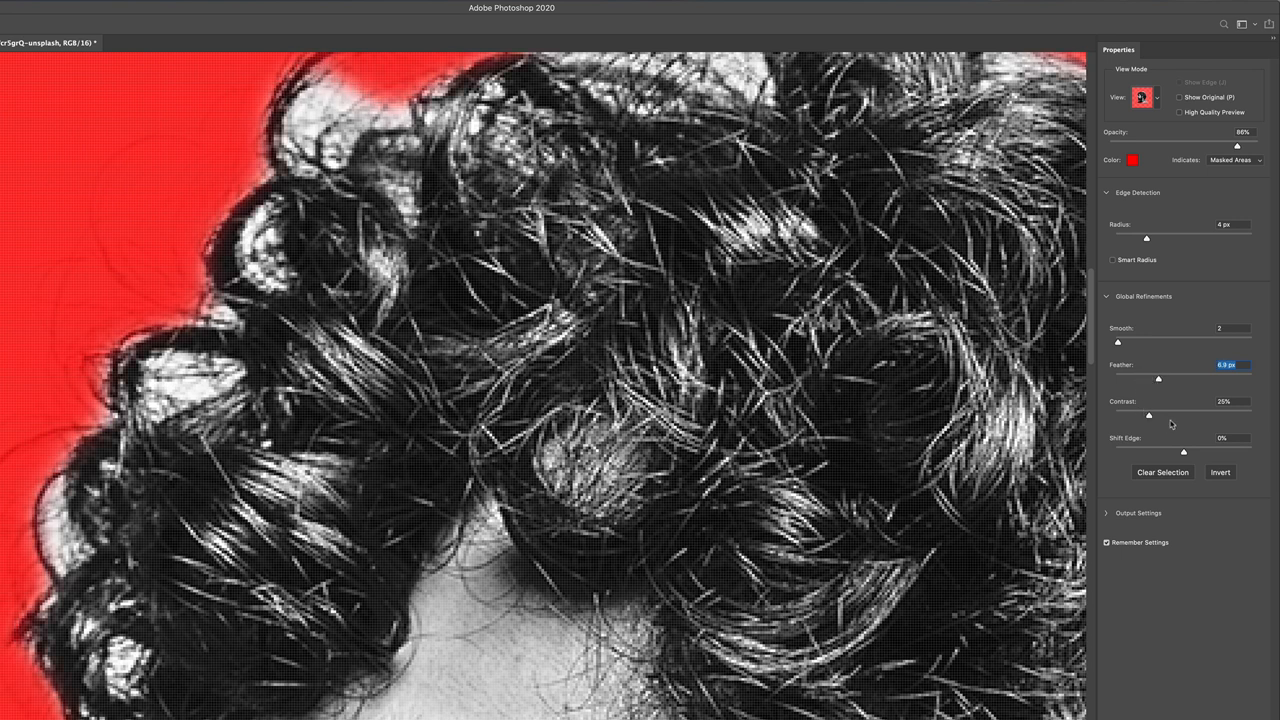
drag(1157, 378, 1177, 378)
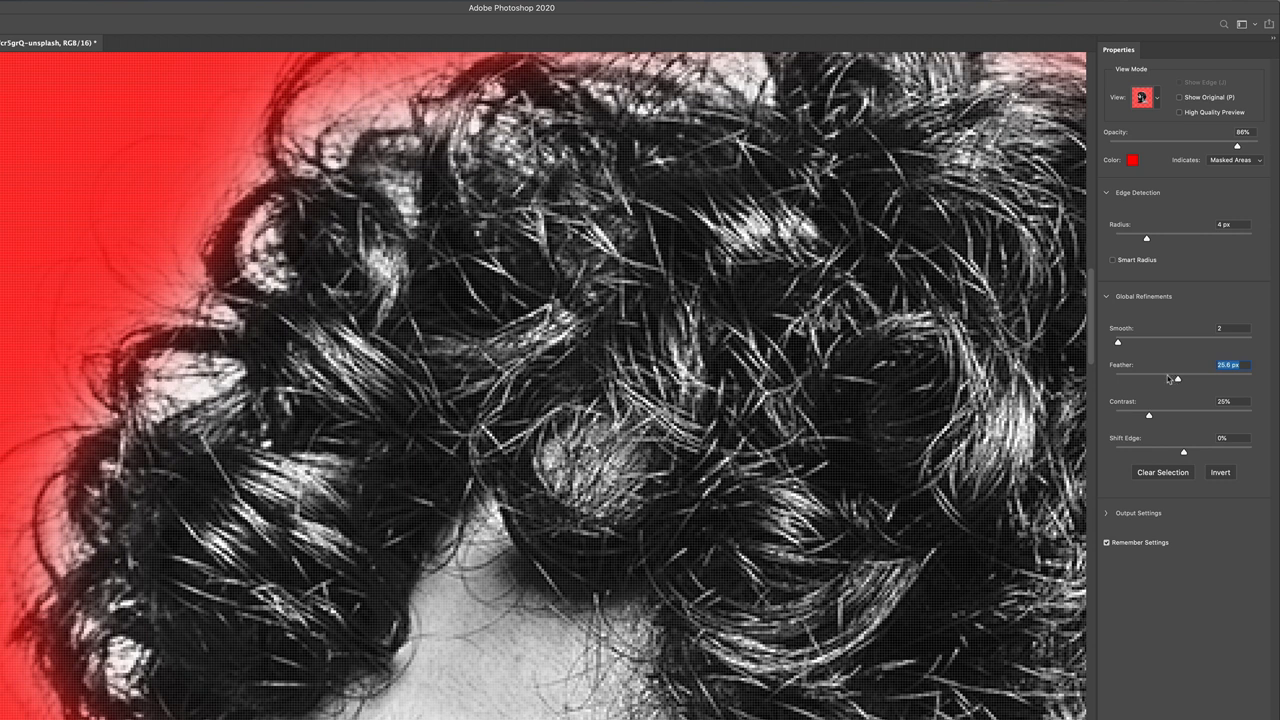
drag(1177, 378, 1166, 378)
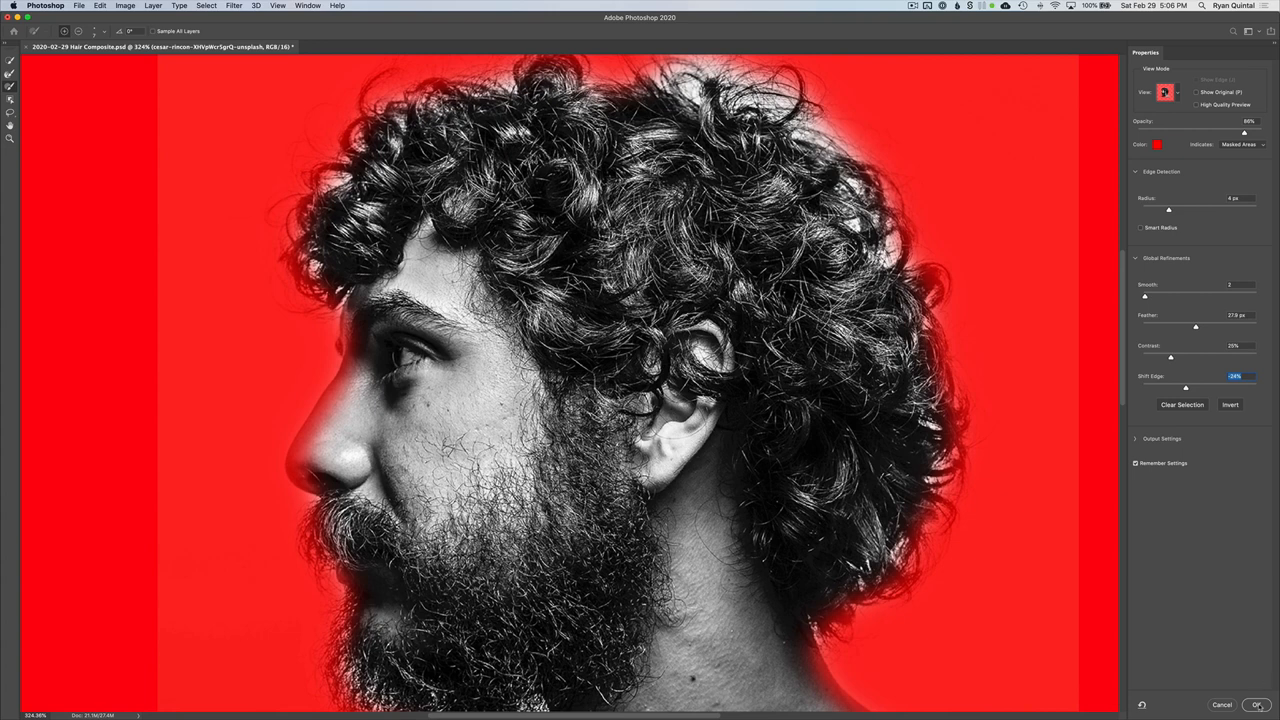
- Apply the refined selection as a mask, duplicate the layer, and set the copy to Darken
click(1256, 705)
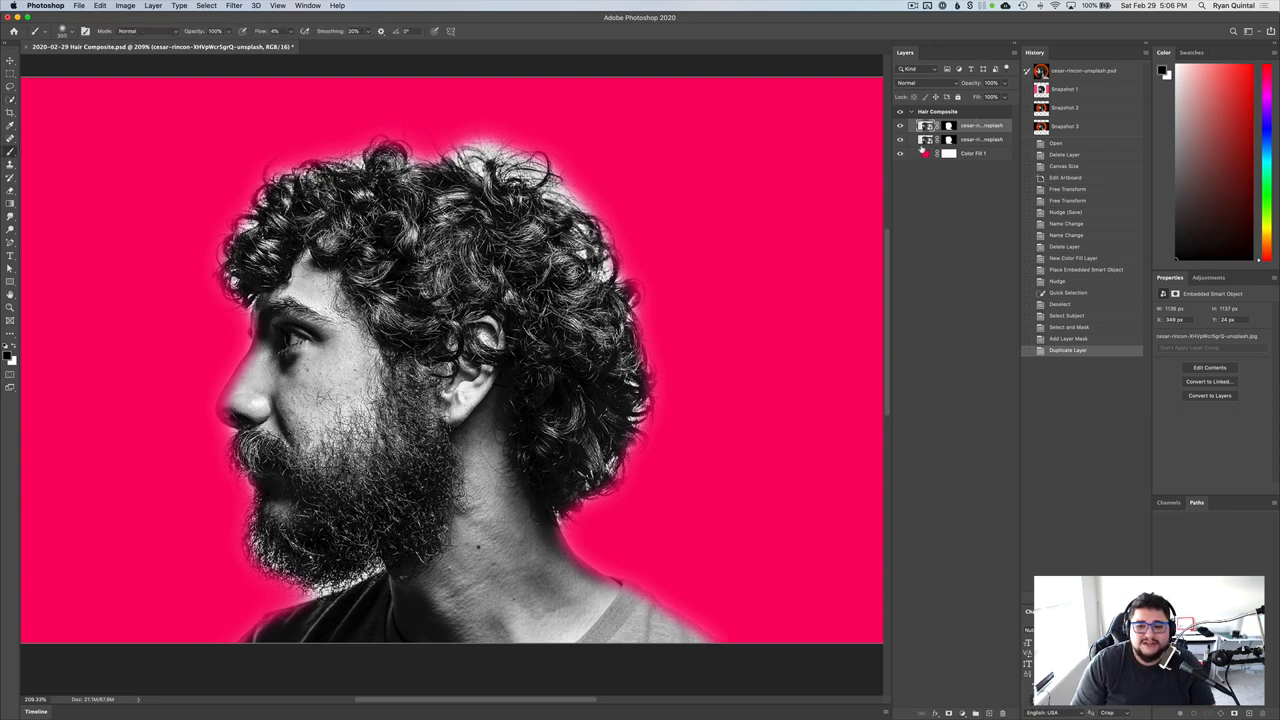
click(899, 153)
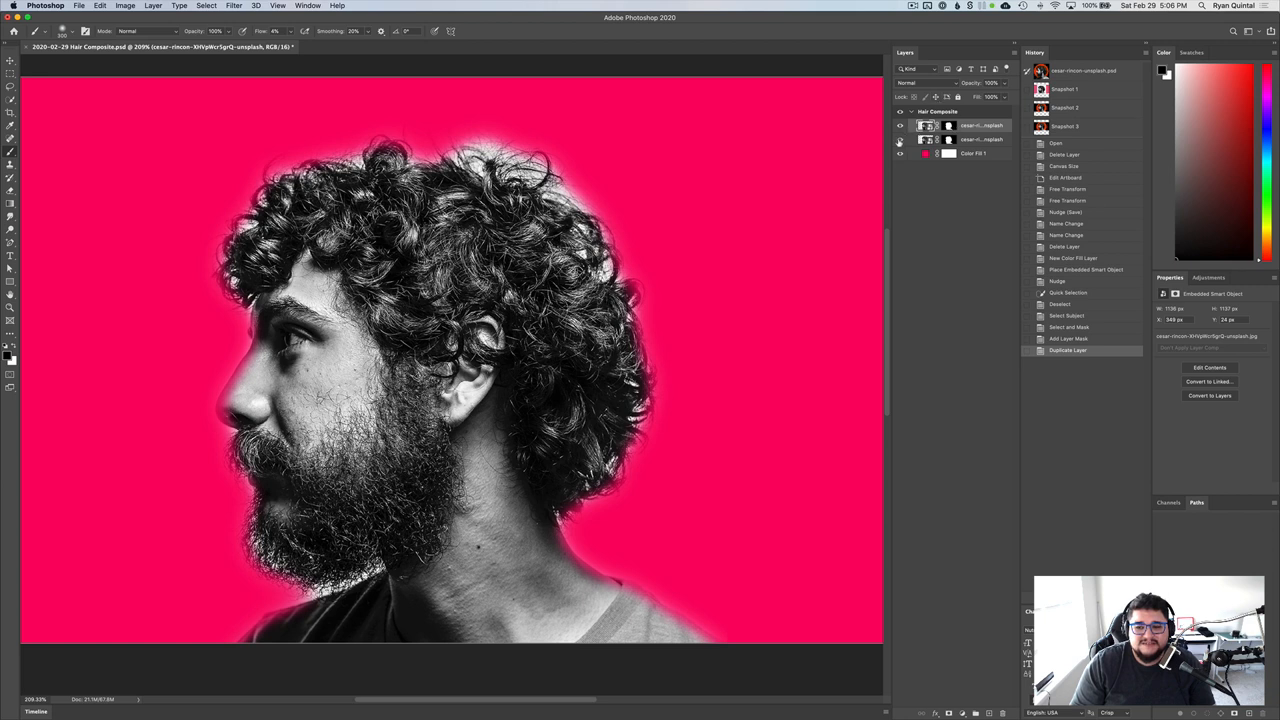
click(899, 139)
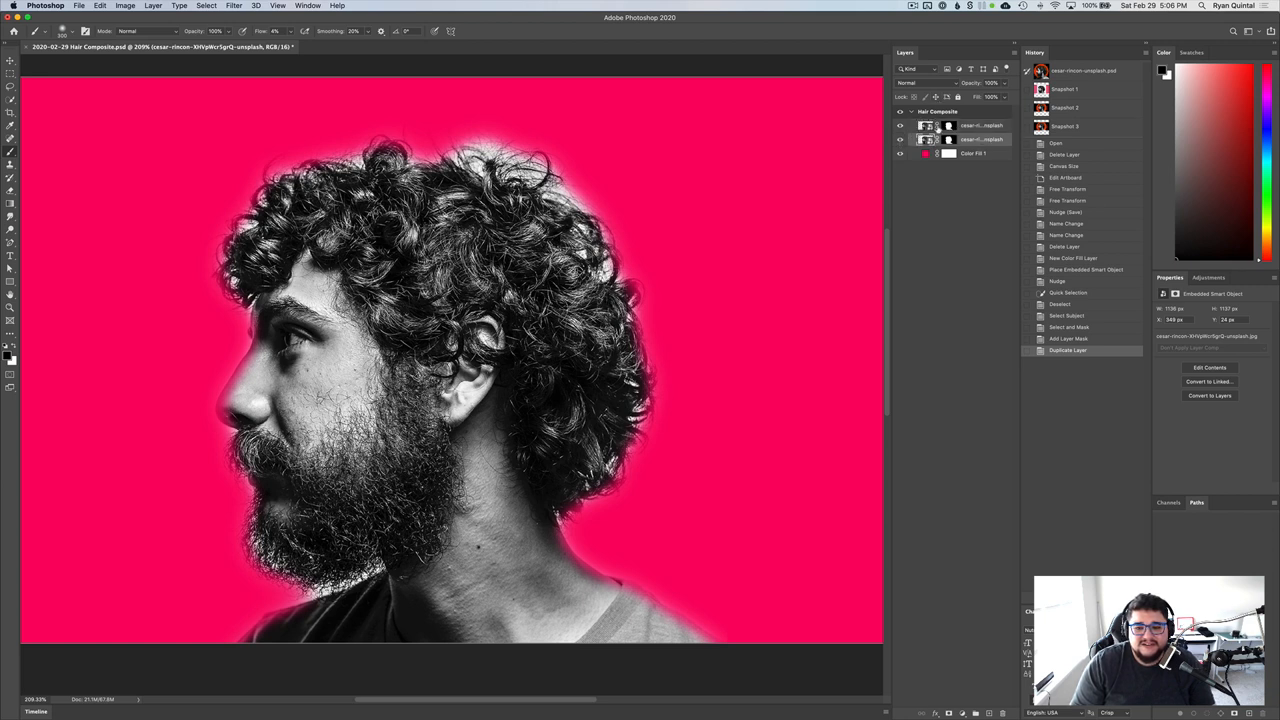
click(900, 140)
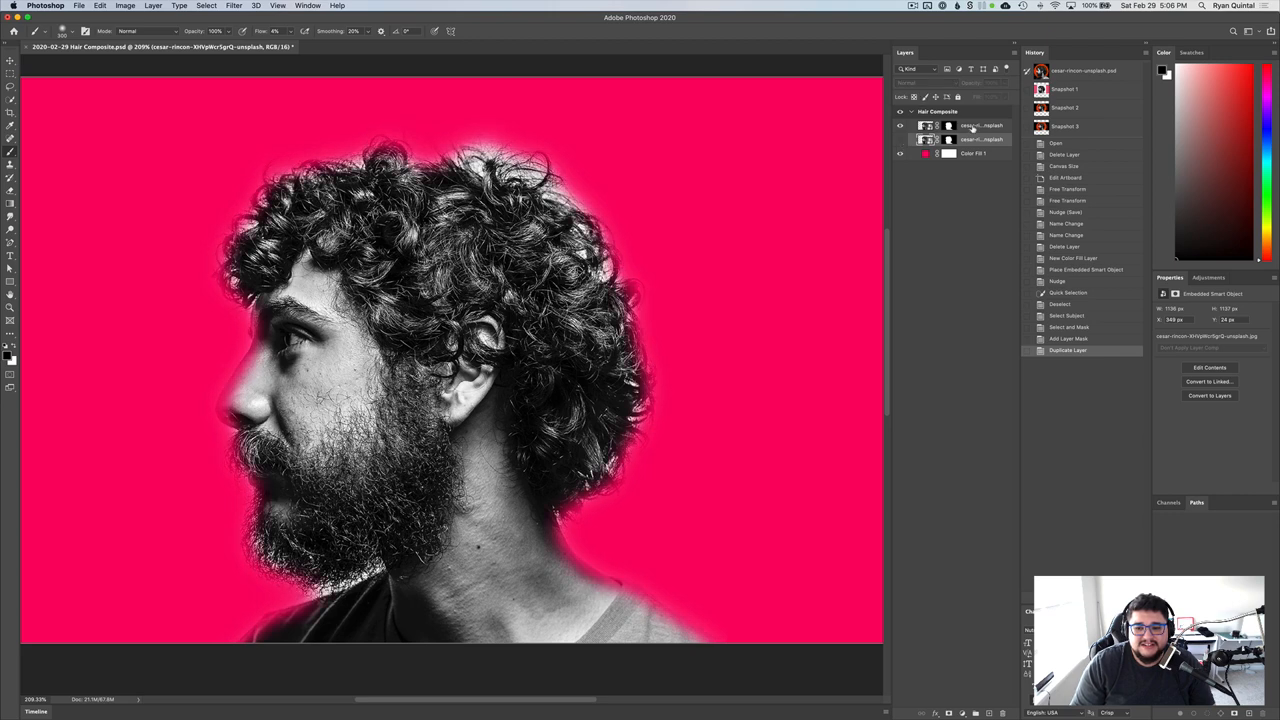
click(908, 82)
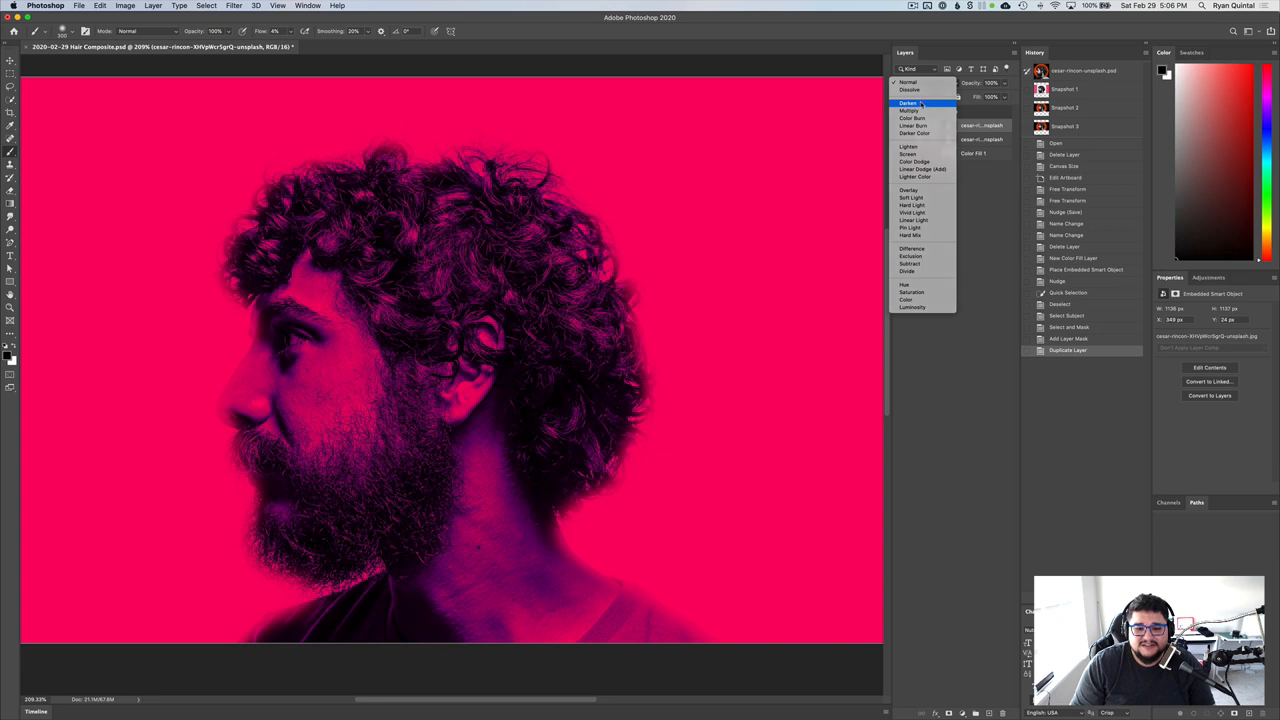
click(908, 103)
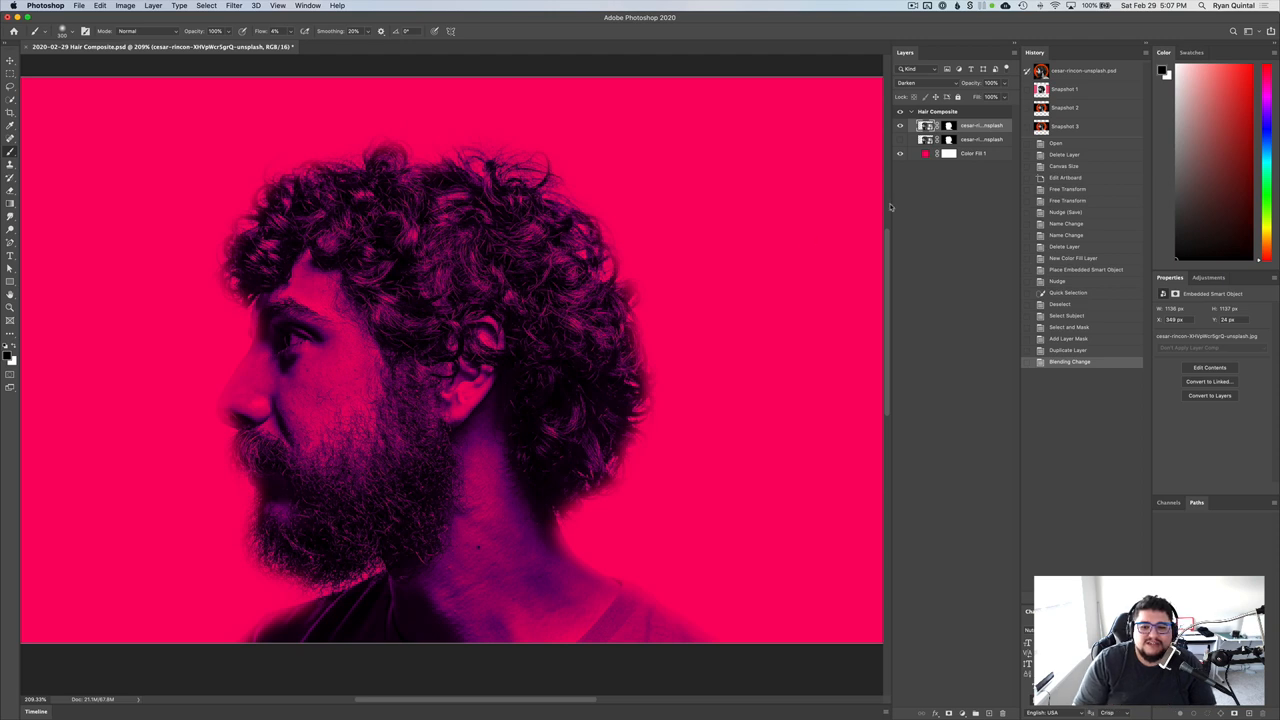
- Compare Multiply against Darken on the top portrait copy and settle on Multiply
click(920, 82)
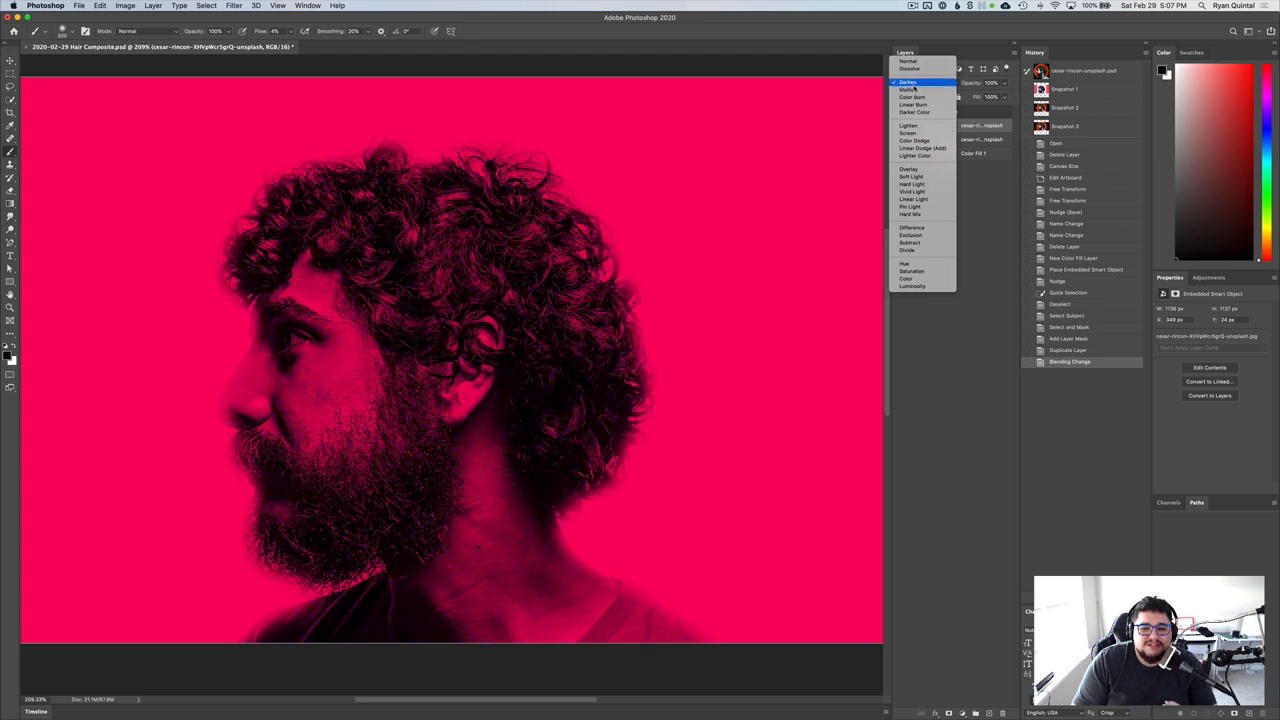
mouse_move(918, 90)
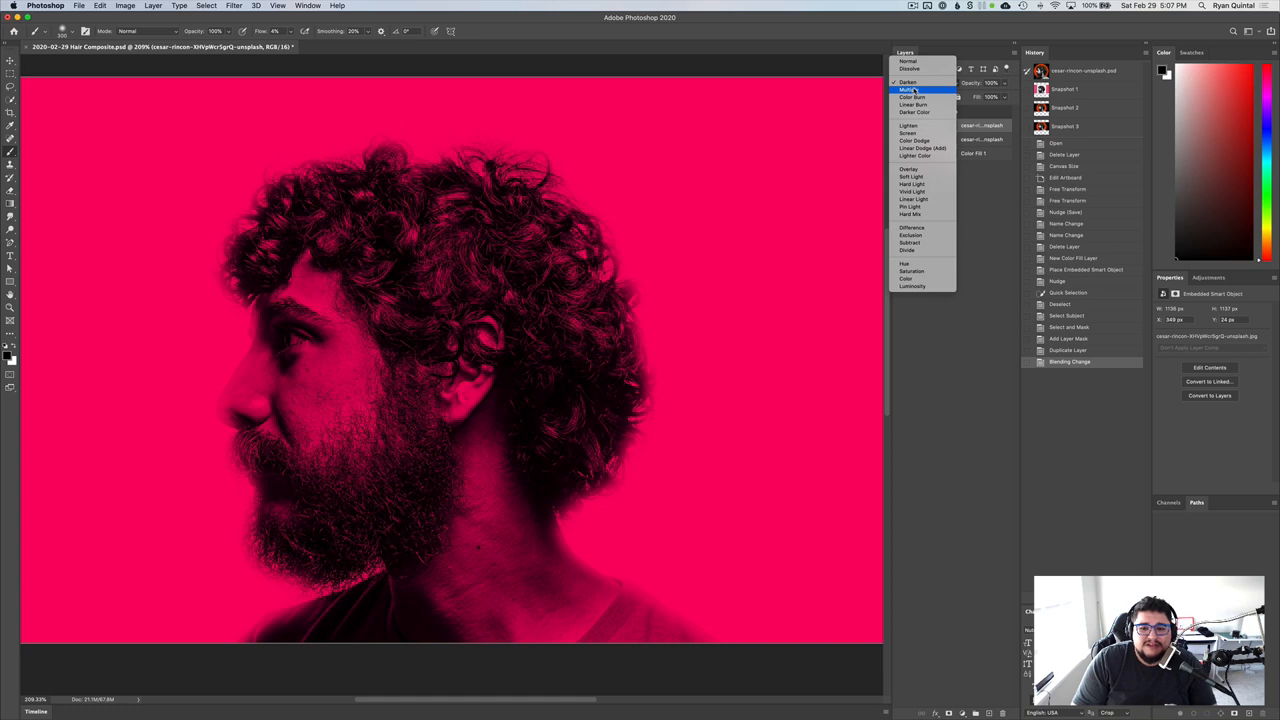
click(909, 81)
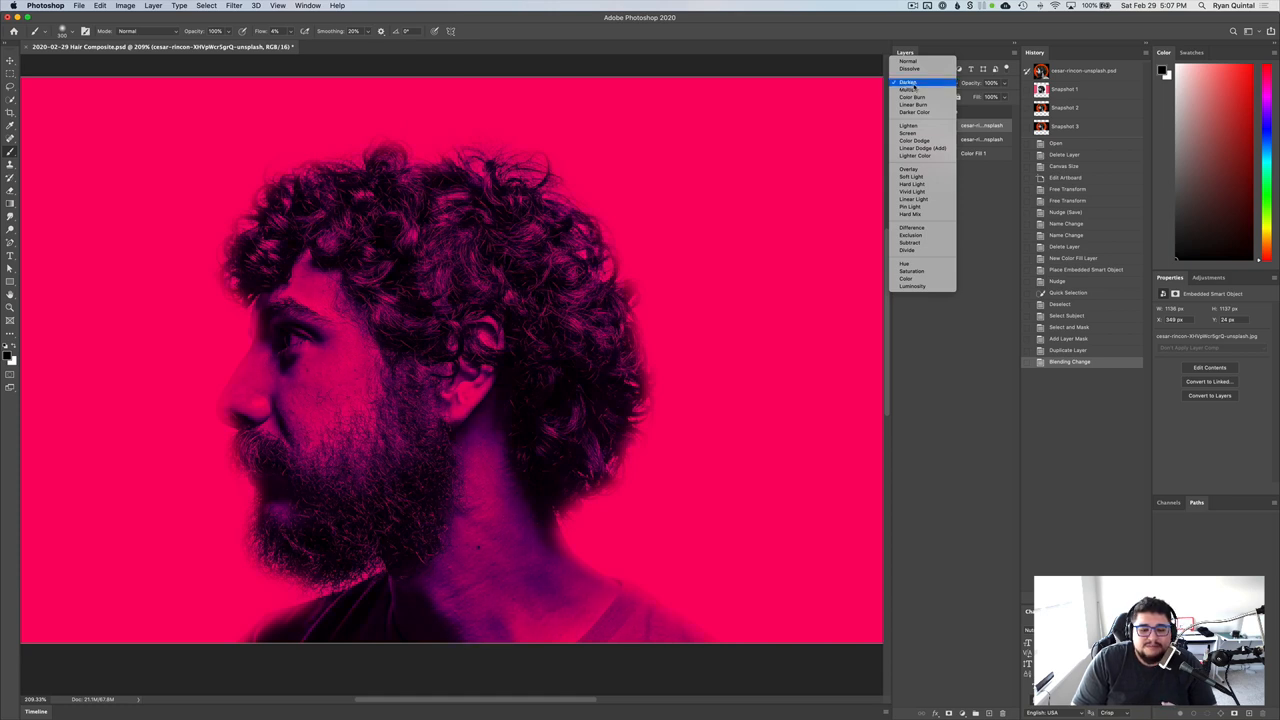
click(910, 90)
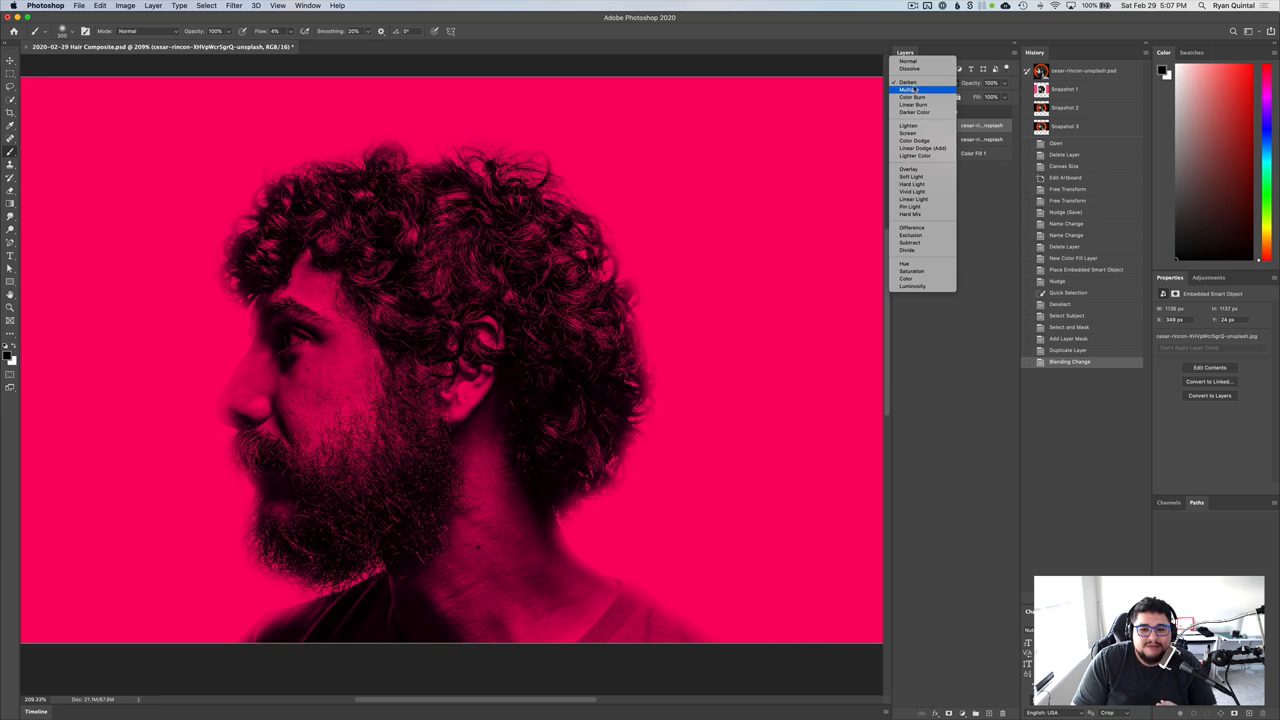
click(909, 82)
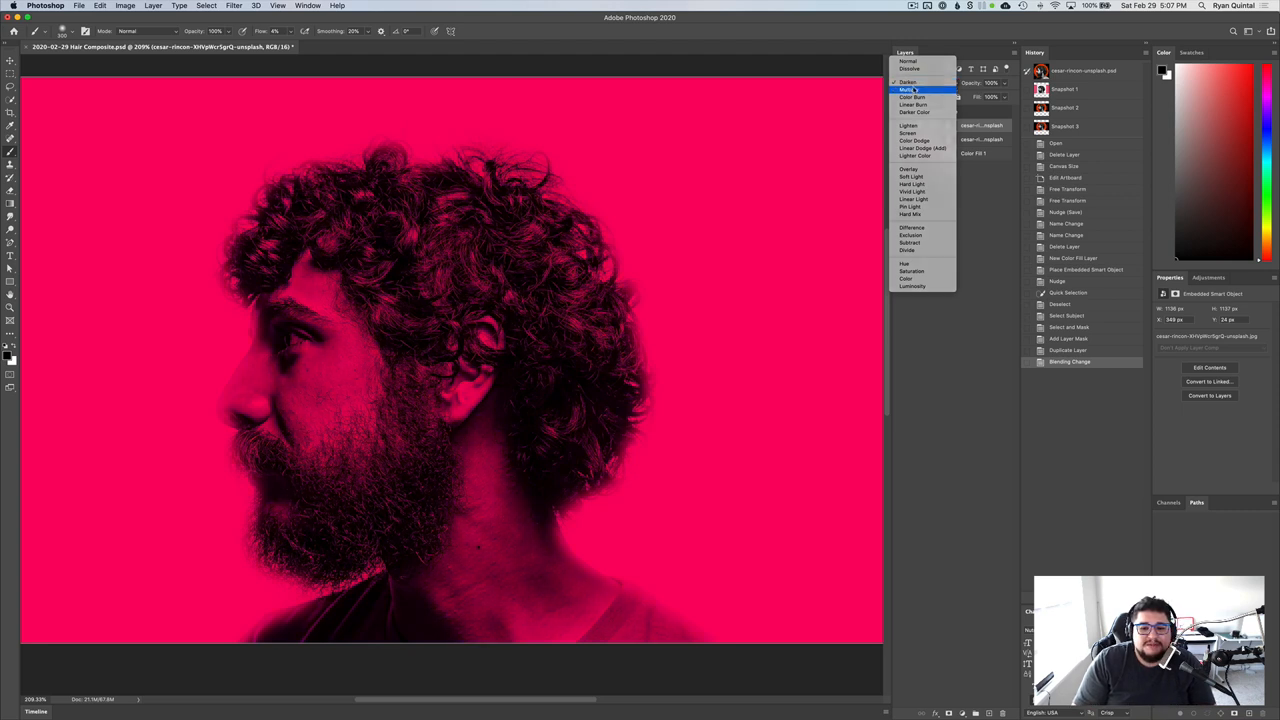
click(912, 90)
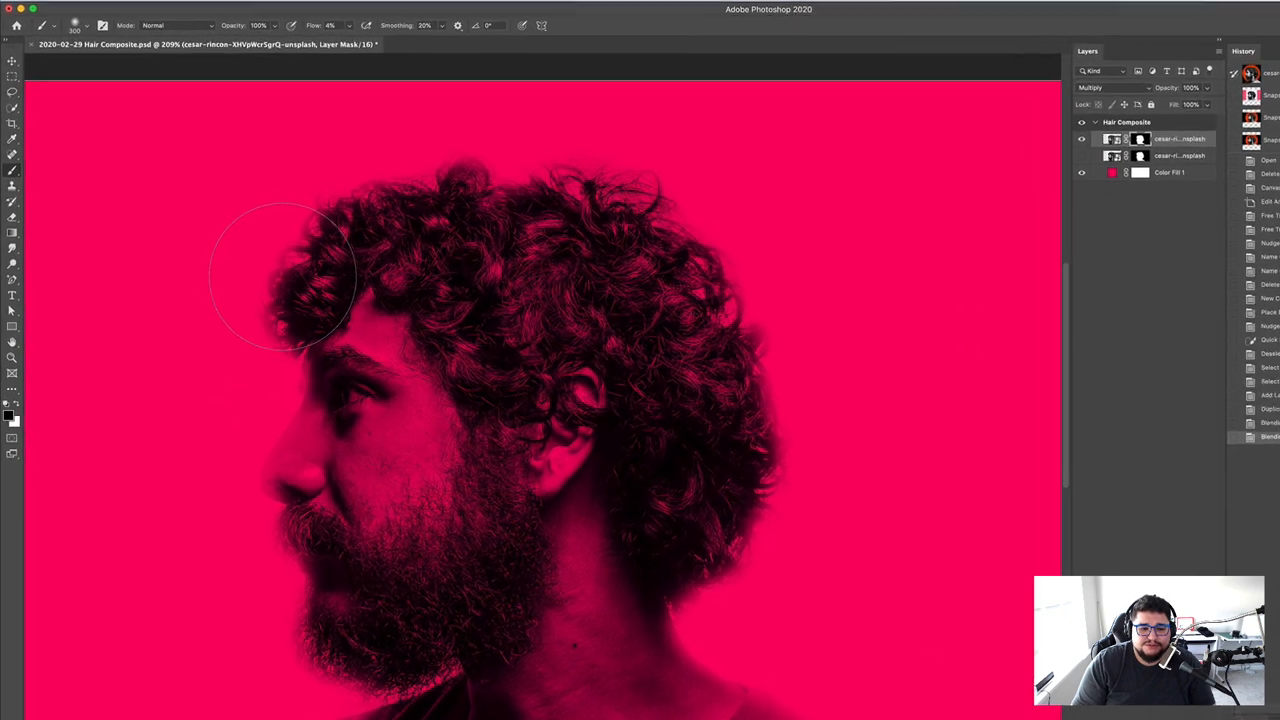
- Set the brush to 220 px size, 0% hardness and 10% flow
click(90, 25)
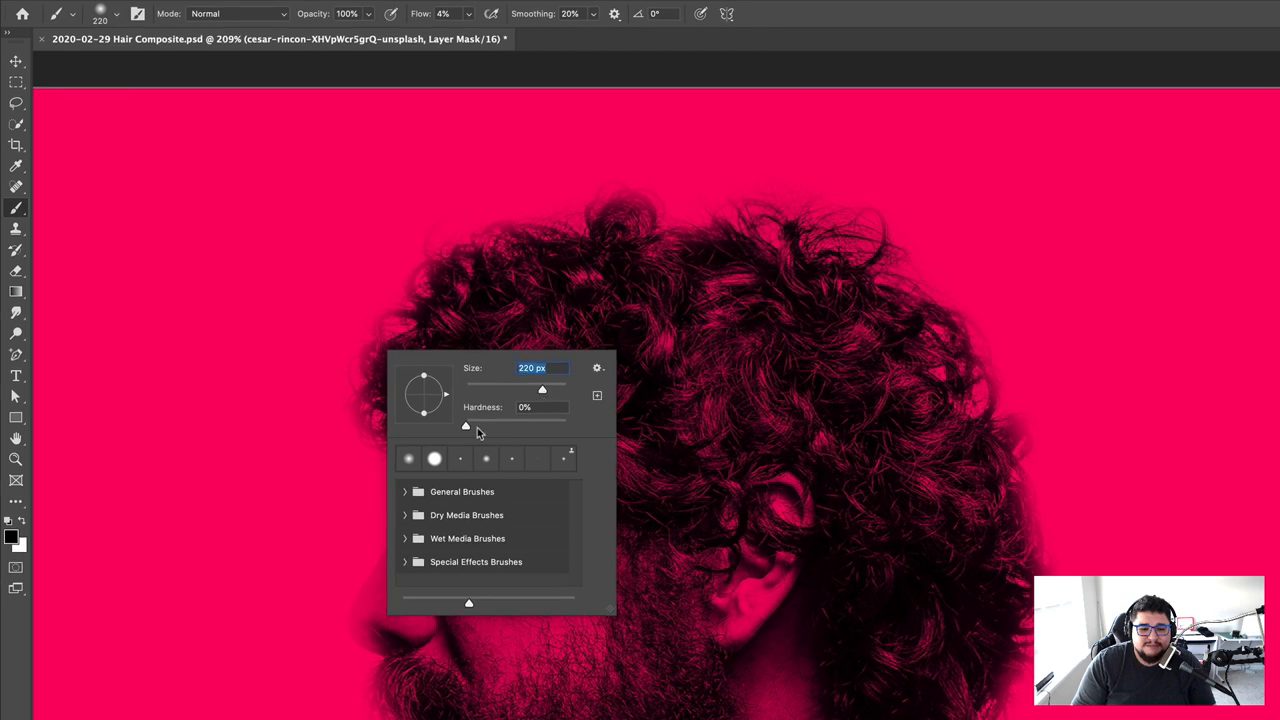
mouse_move(605, 285)
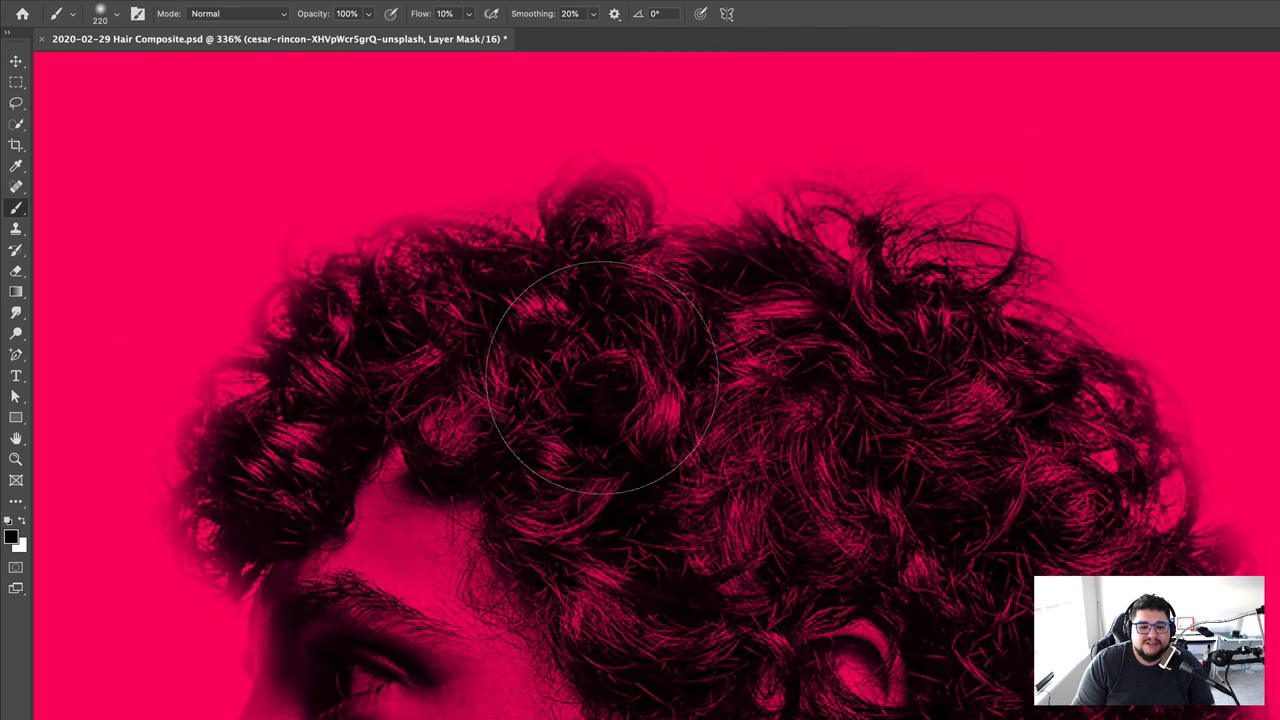
mouse_move(620, 345)
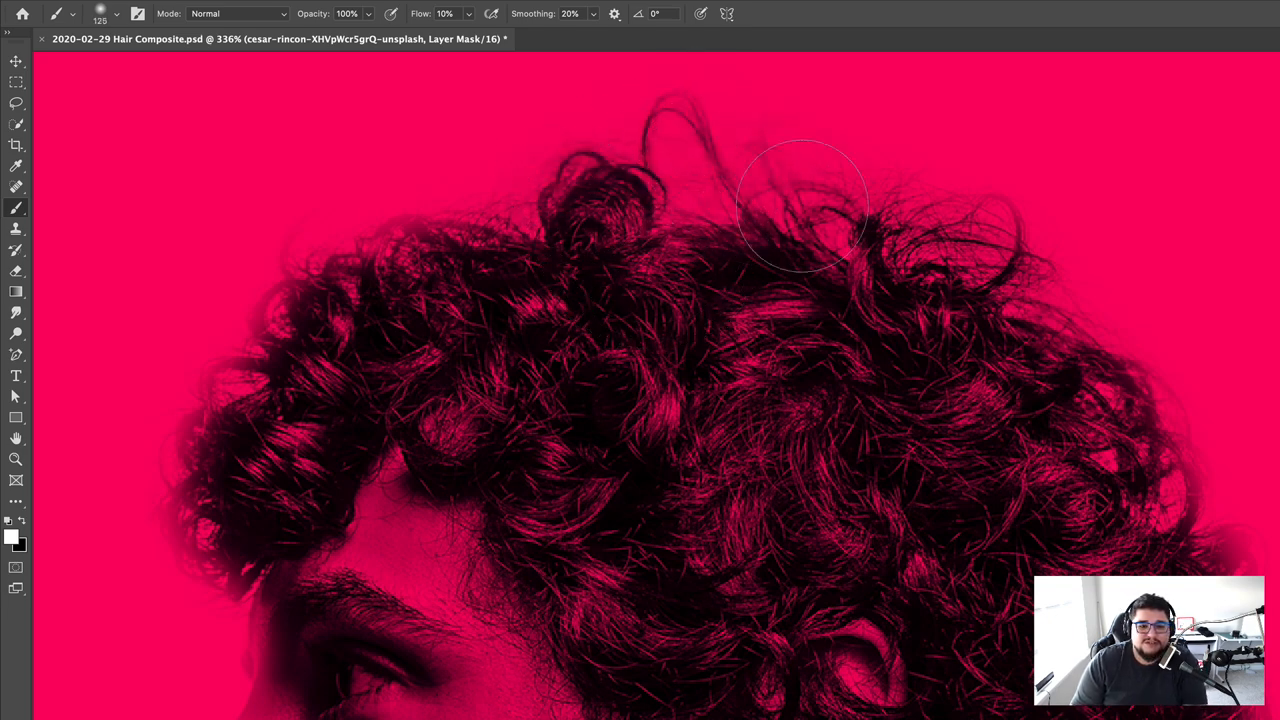
- Paint white on the top copy's mask to restore flyaway curls along the hair edges
scroll(down, 3)
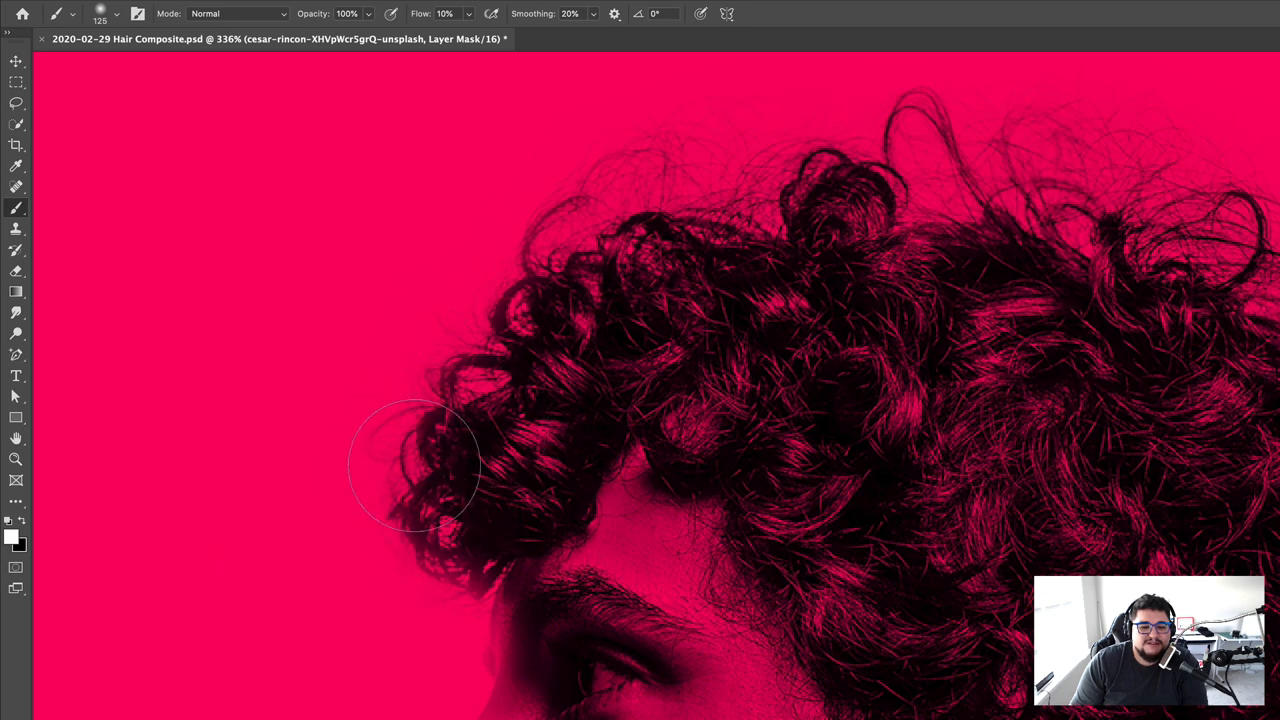
drag(415, 465, 495, 280)
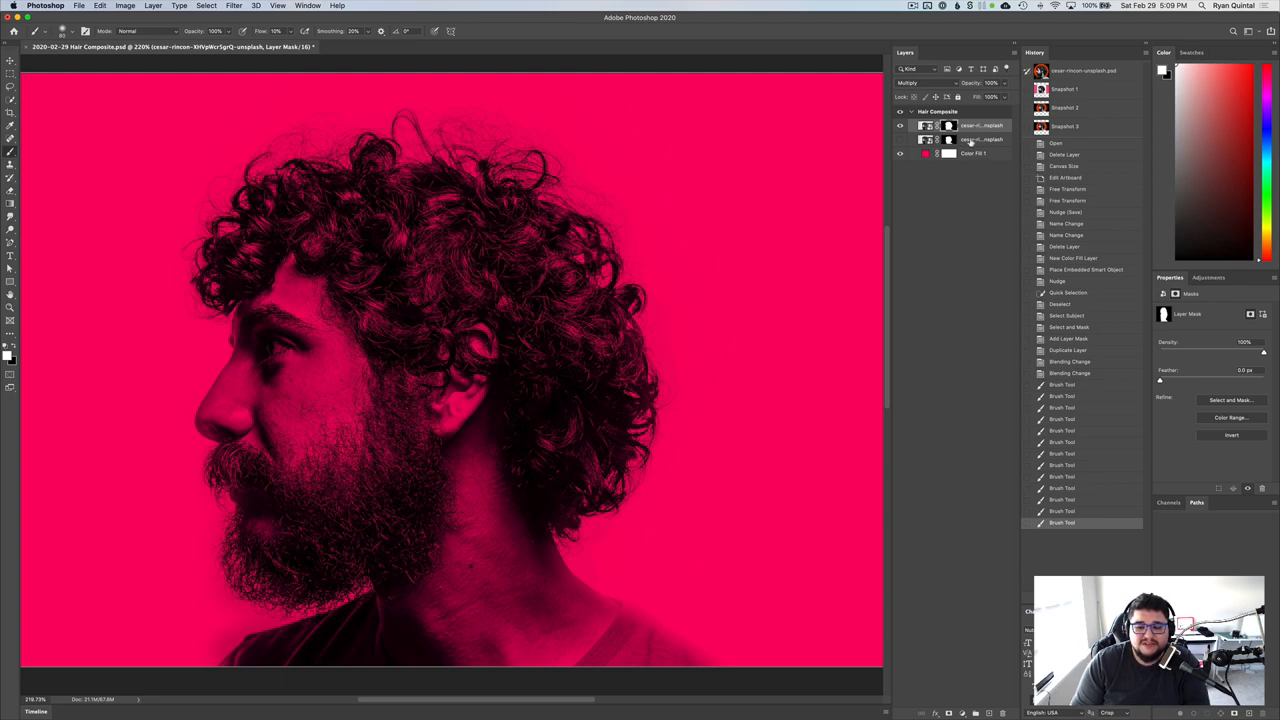
- Select the lower portrait copy and return its blend mode to Normal
click(930, 139)
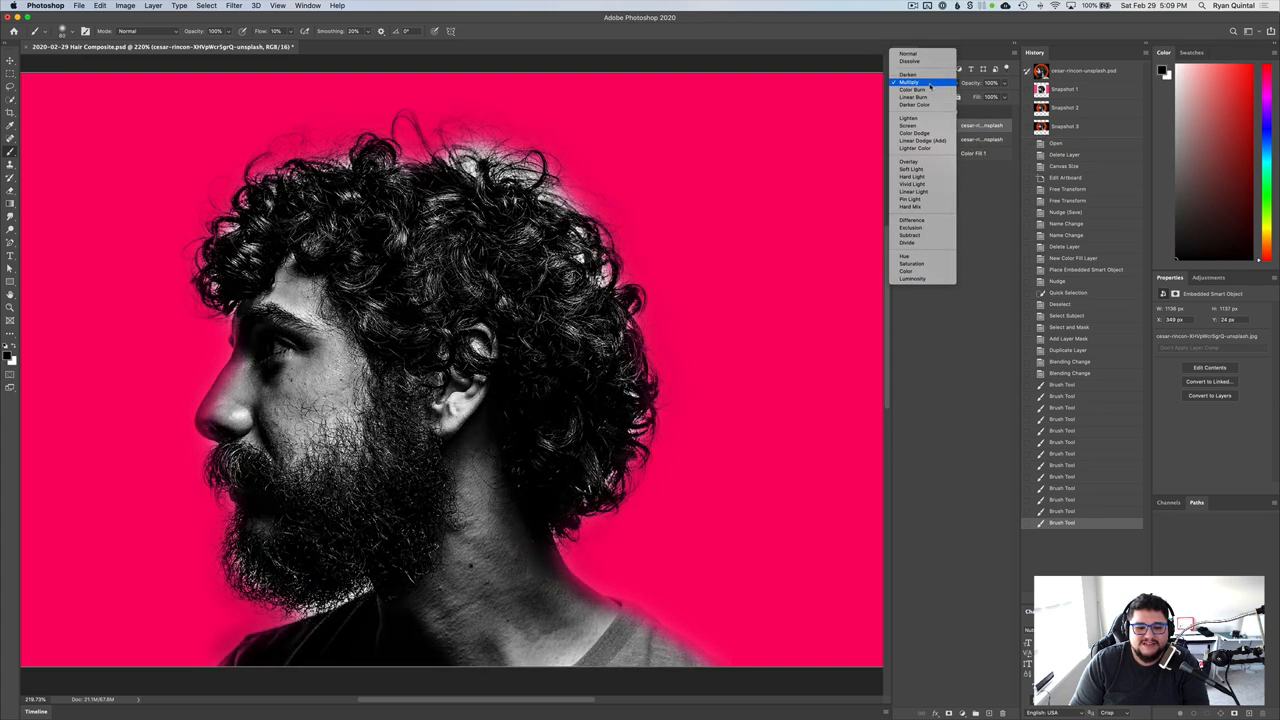
click(909, 75)
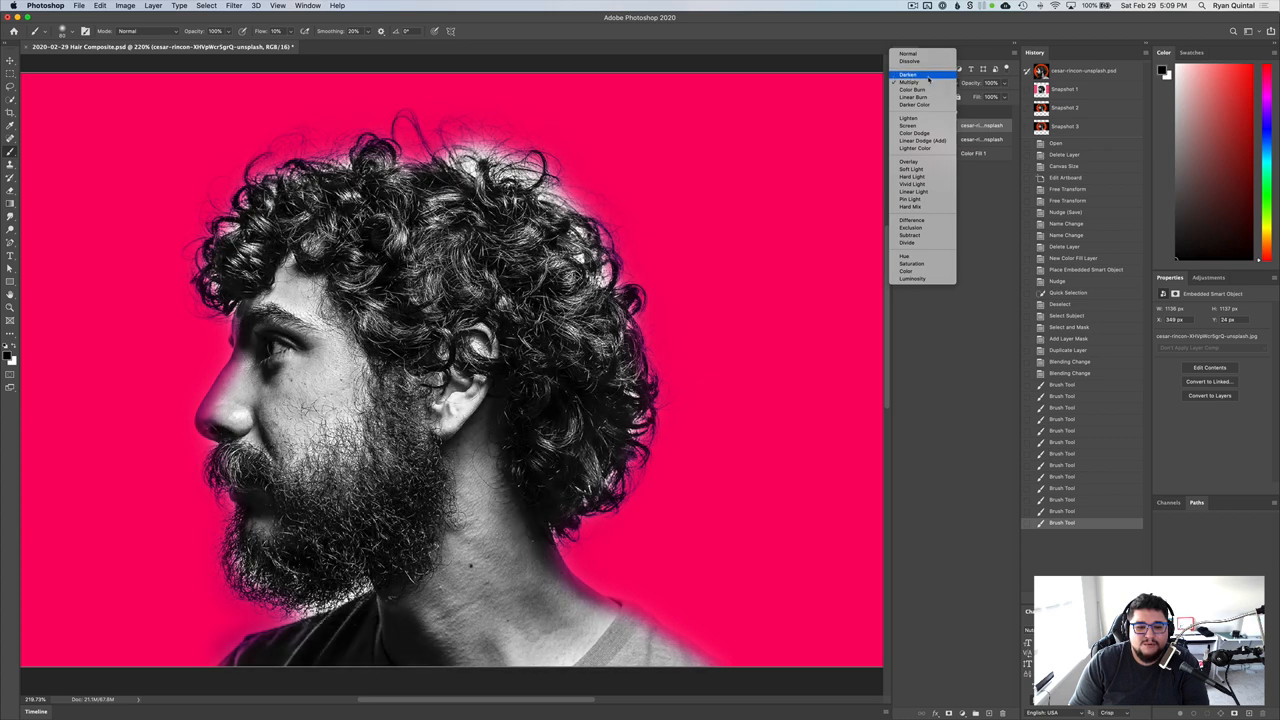
click(908, 74)
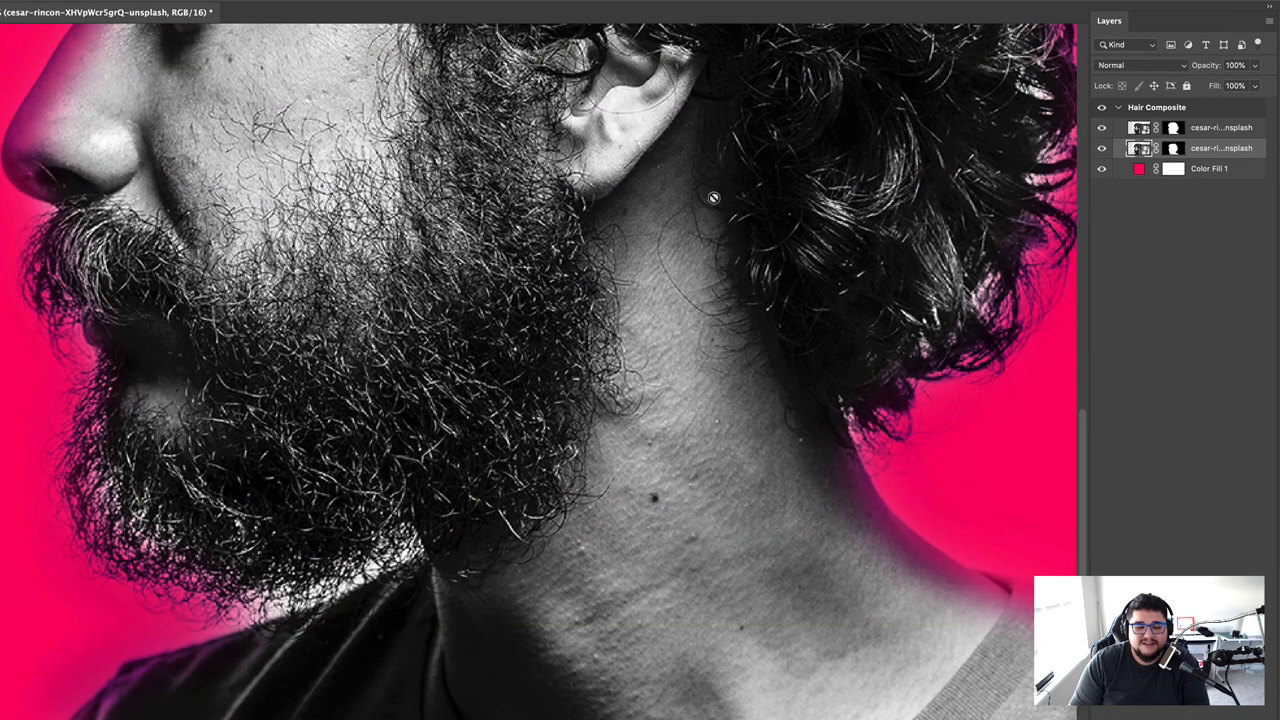
- Target the lower copy's mask and set Layers panel thumbnails to the largest size
click(1173, 148)
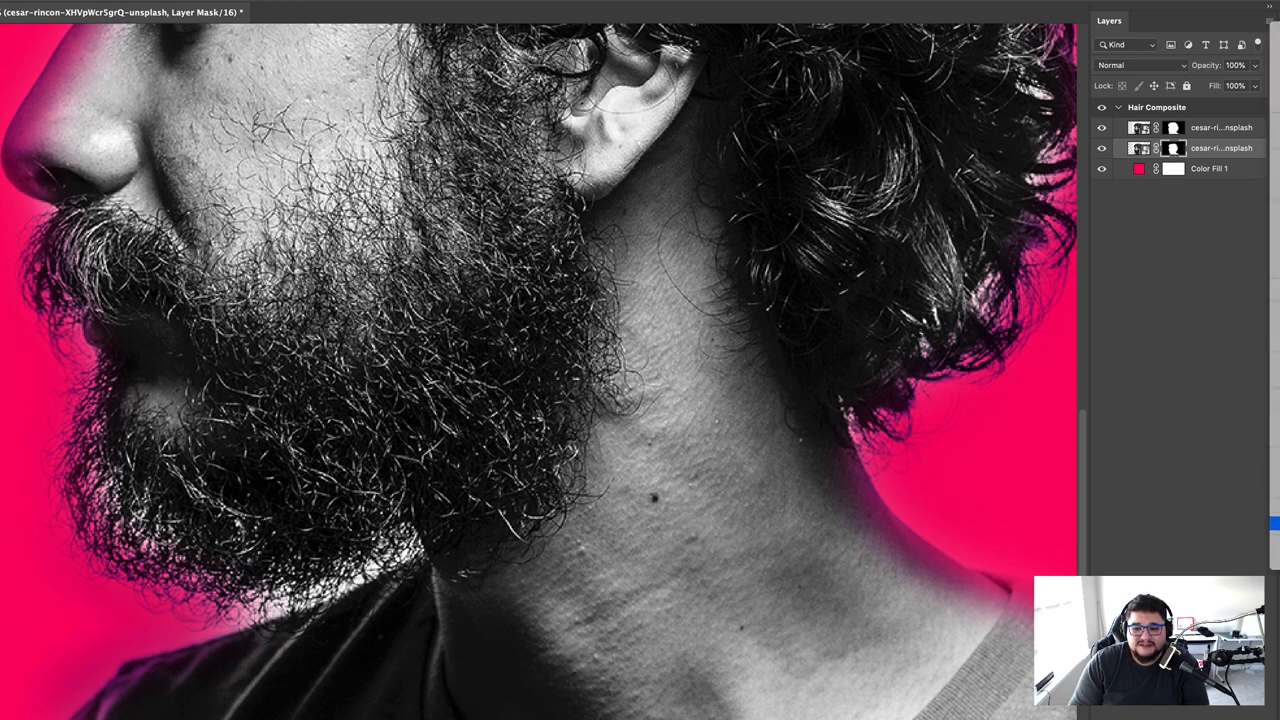
click(1269, 20)
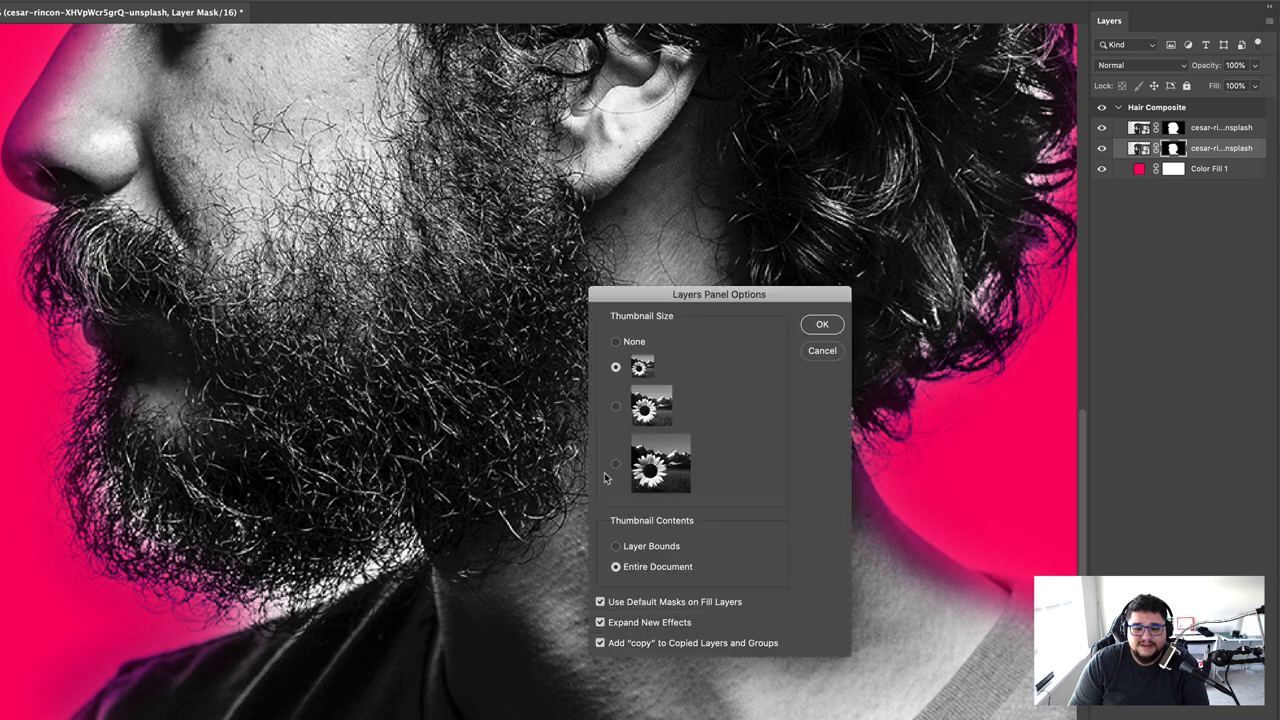
click(821, 324)
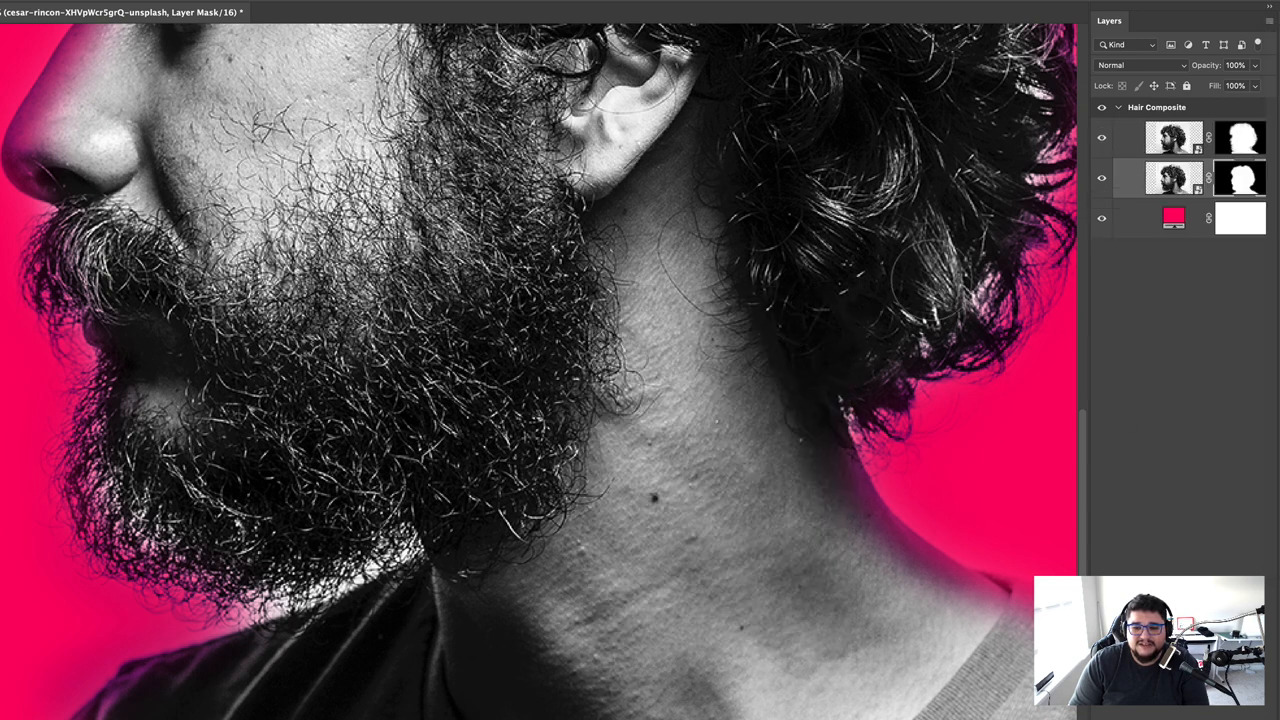
click(1240, 178)
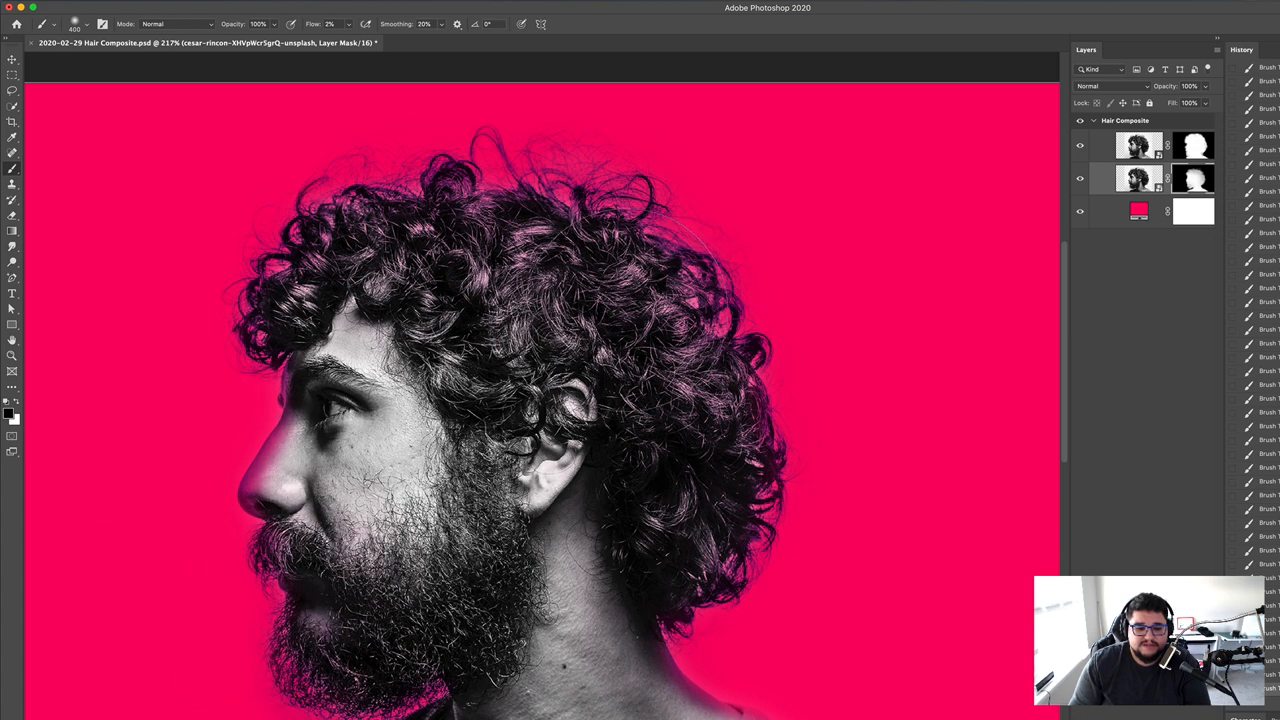
mouse_move(195, 265)
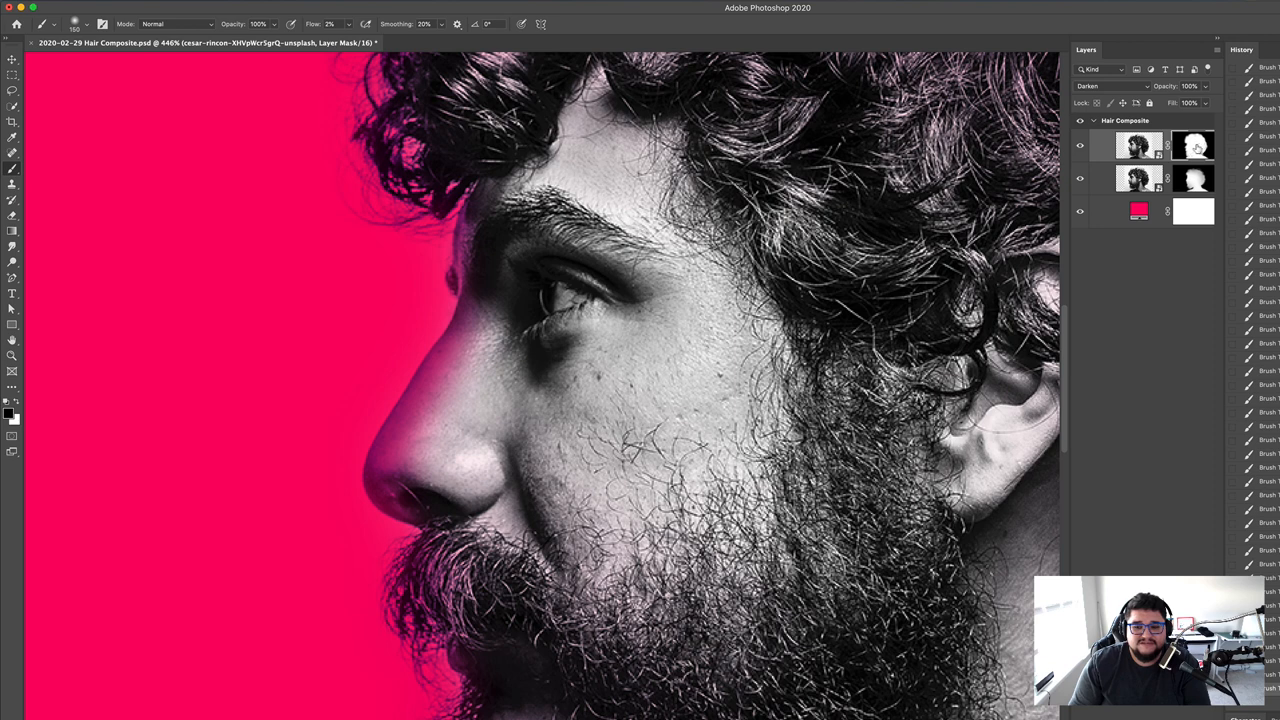
- Paint the top copy's mask at low flow to soften edges near the ear and beard
click(430, 375)
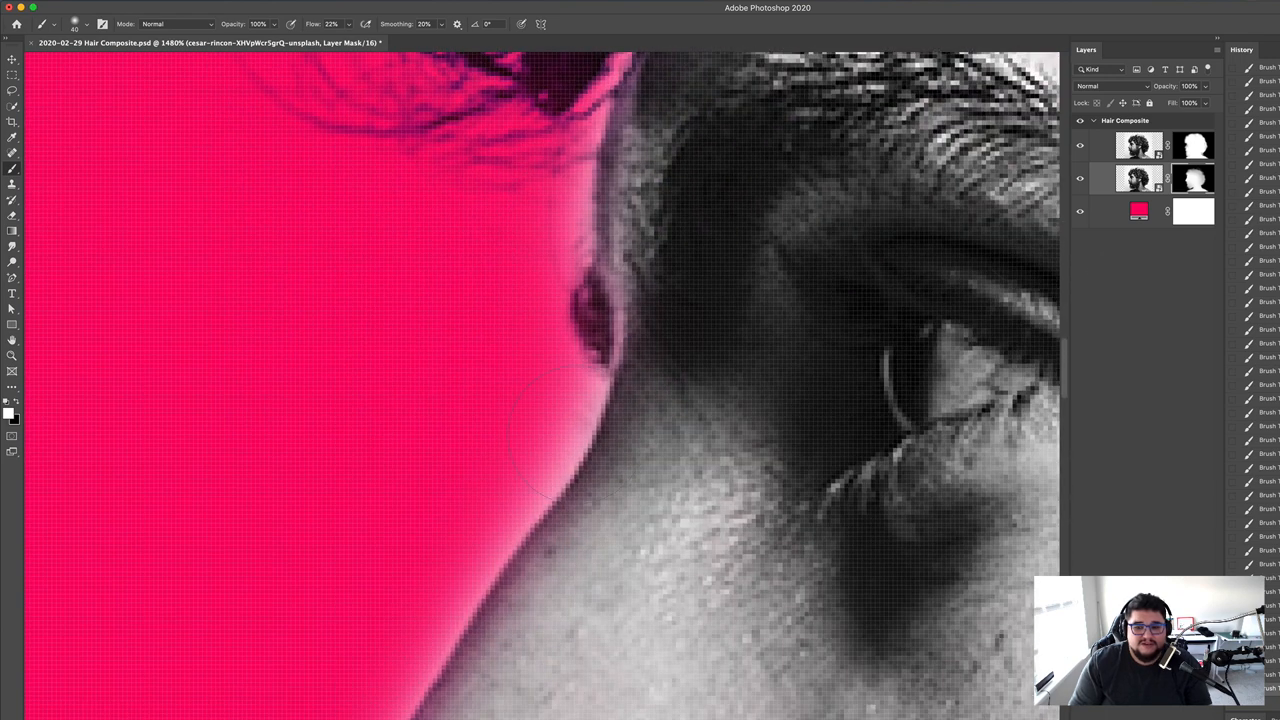
click(1110, 85)
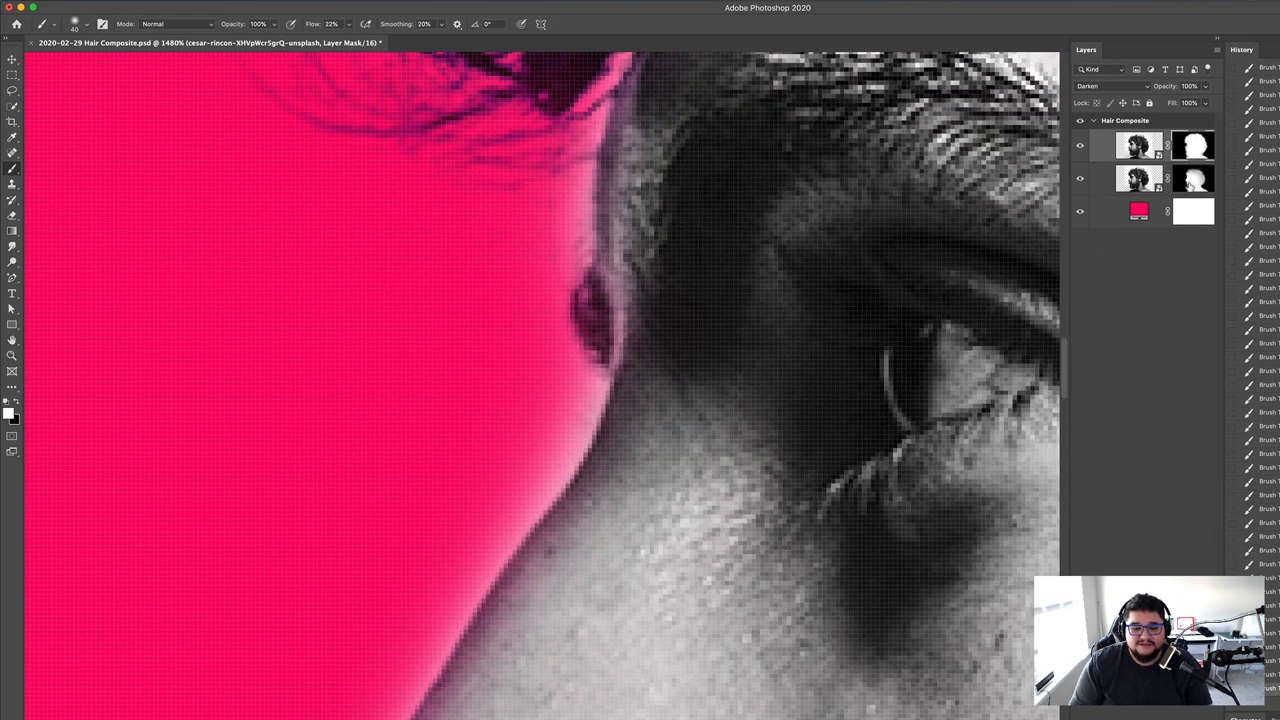
click(1105, 86)
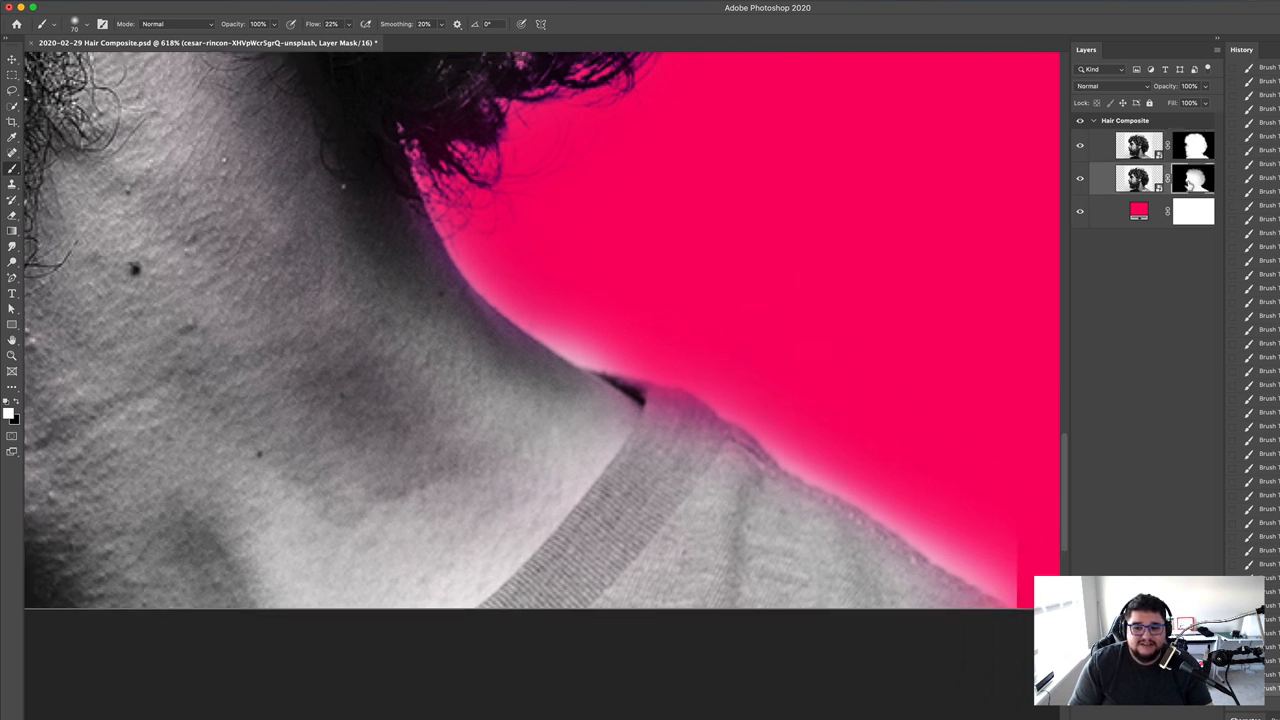
mouse_move(750, 478)
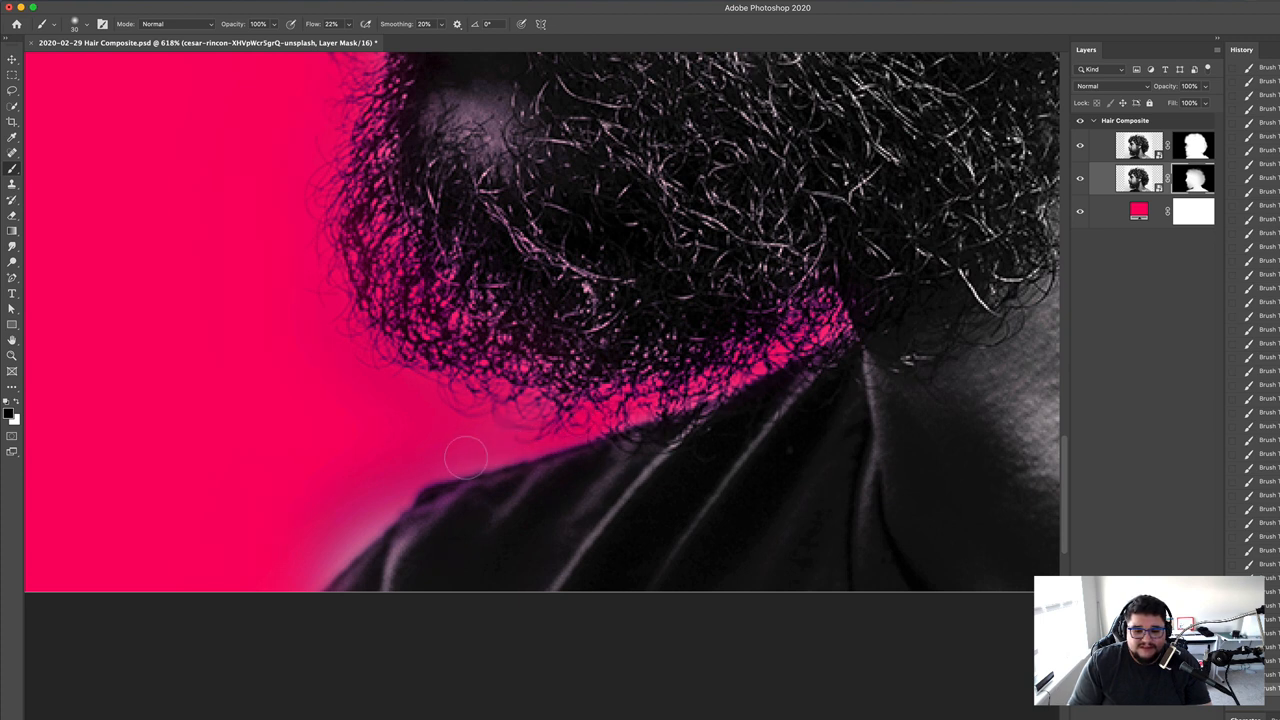
drag(465, 458, 390, 500)
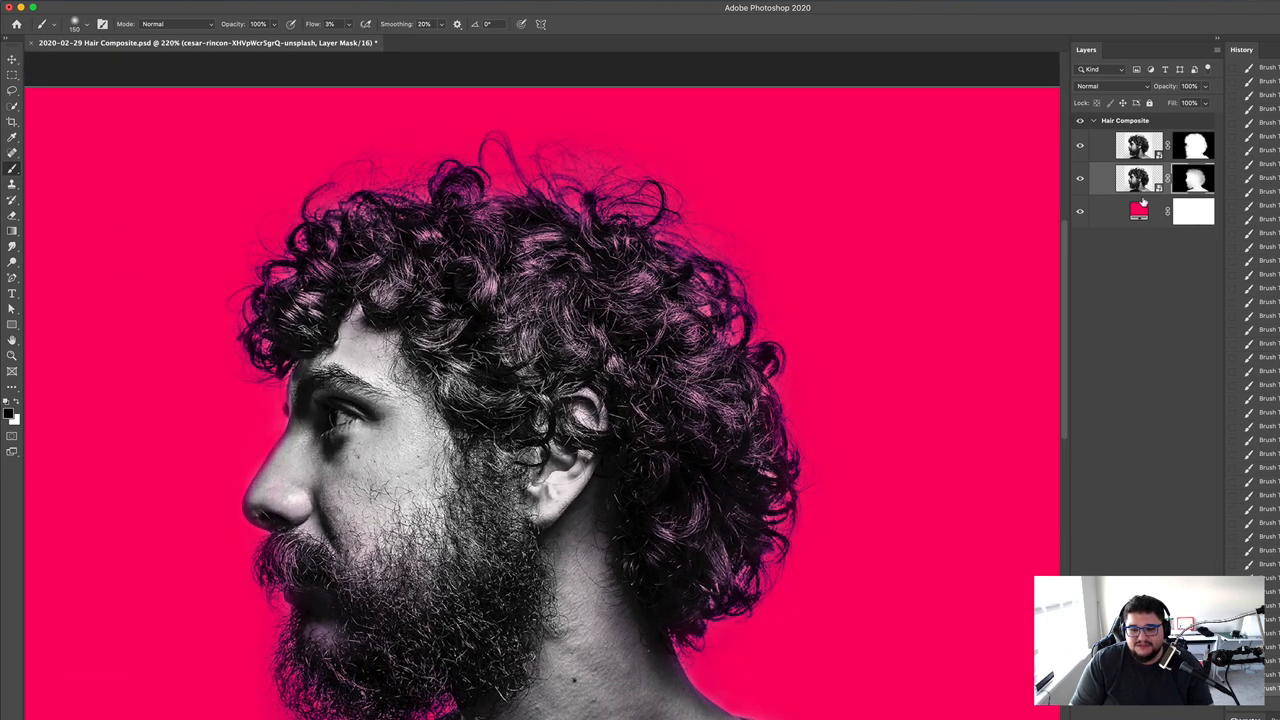
- Select and hide the pink Color Fill 1 layer to reveal the black background
click(1138, 210)
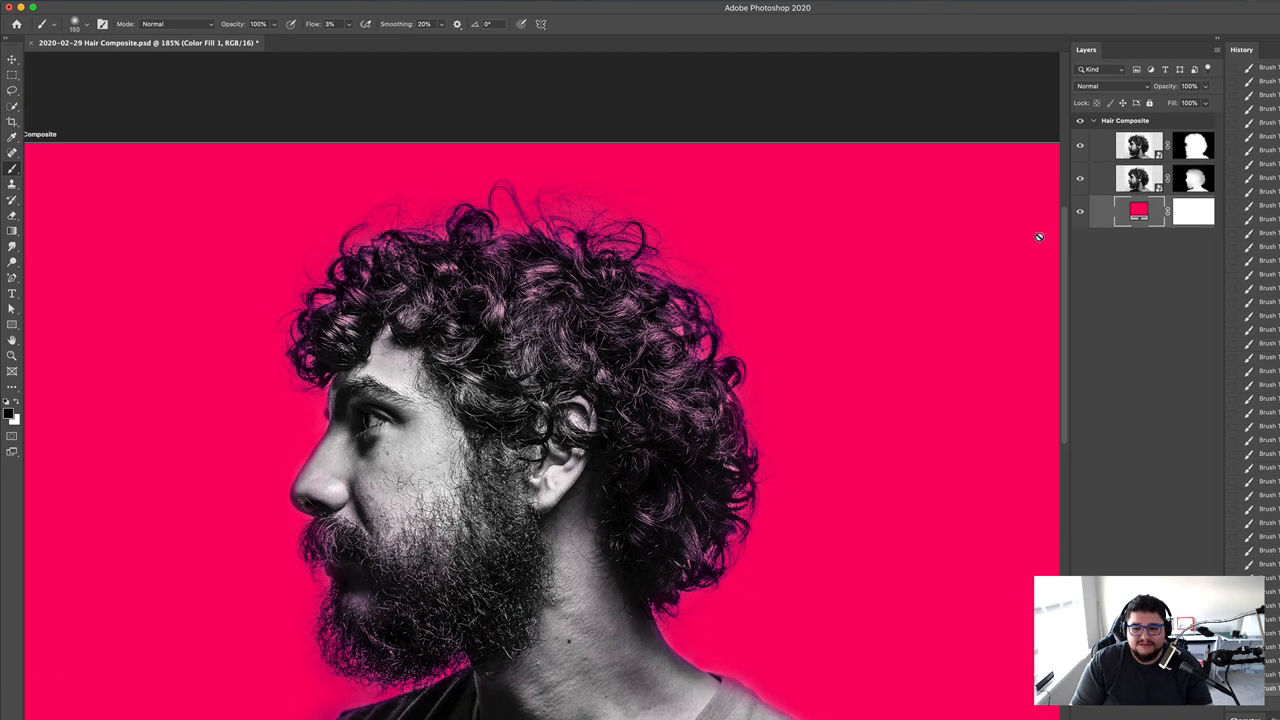
click(1079, 211)
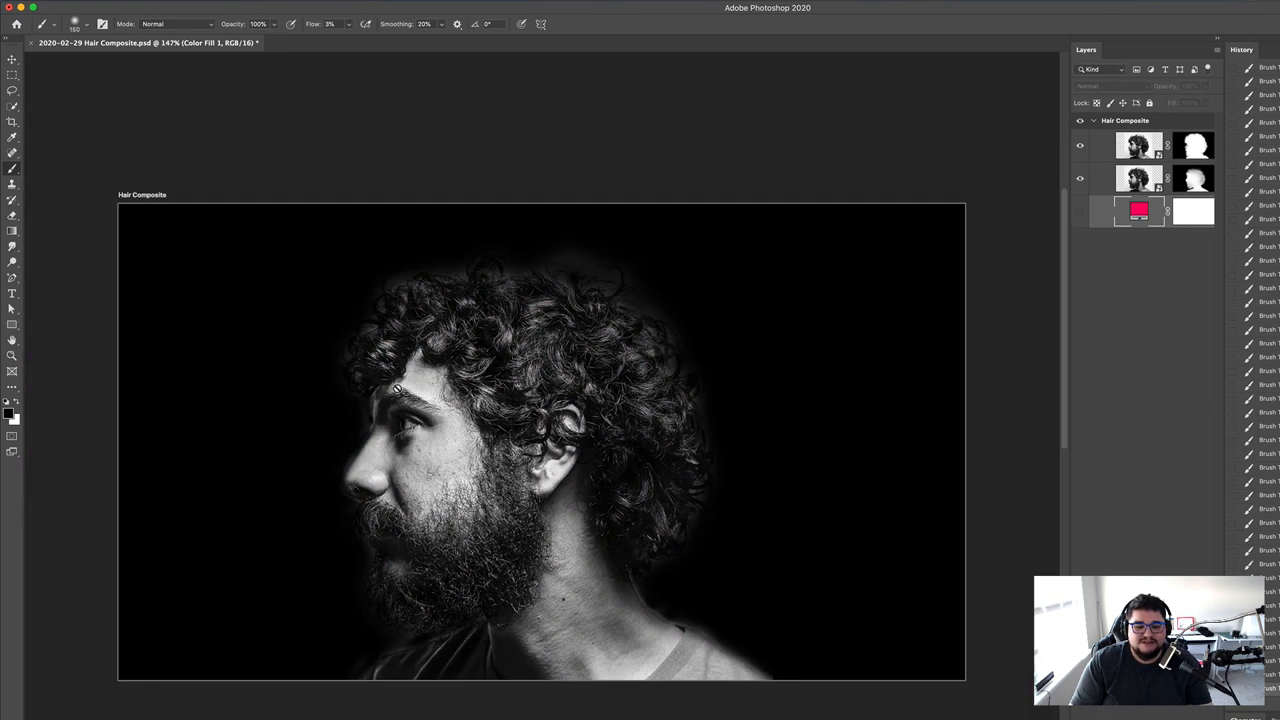
click(395, 388)
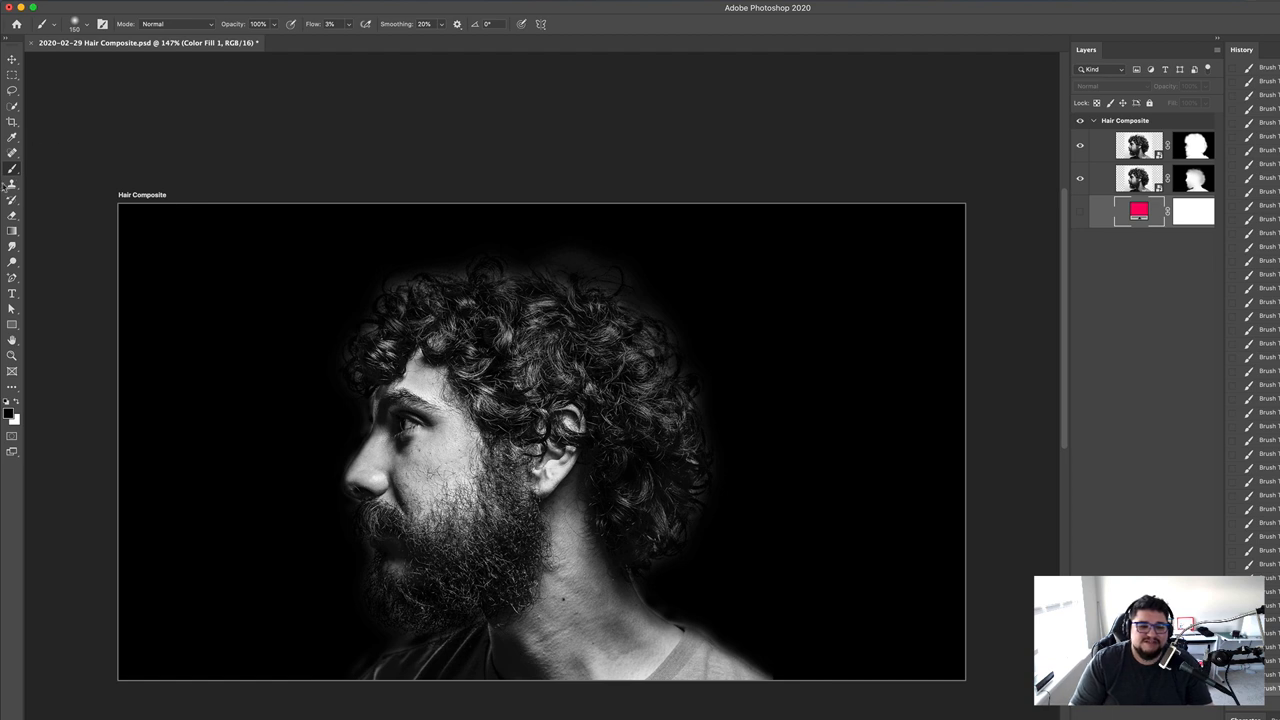
mouse_move(13, 323)
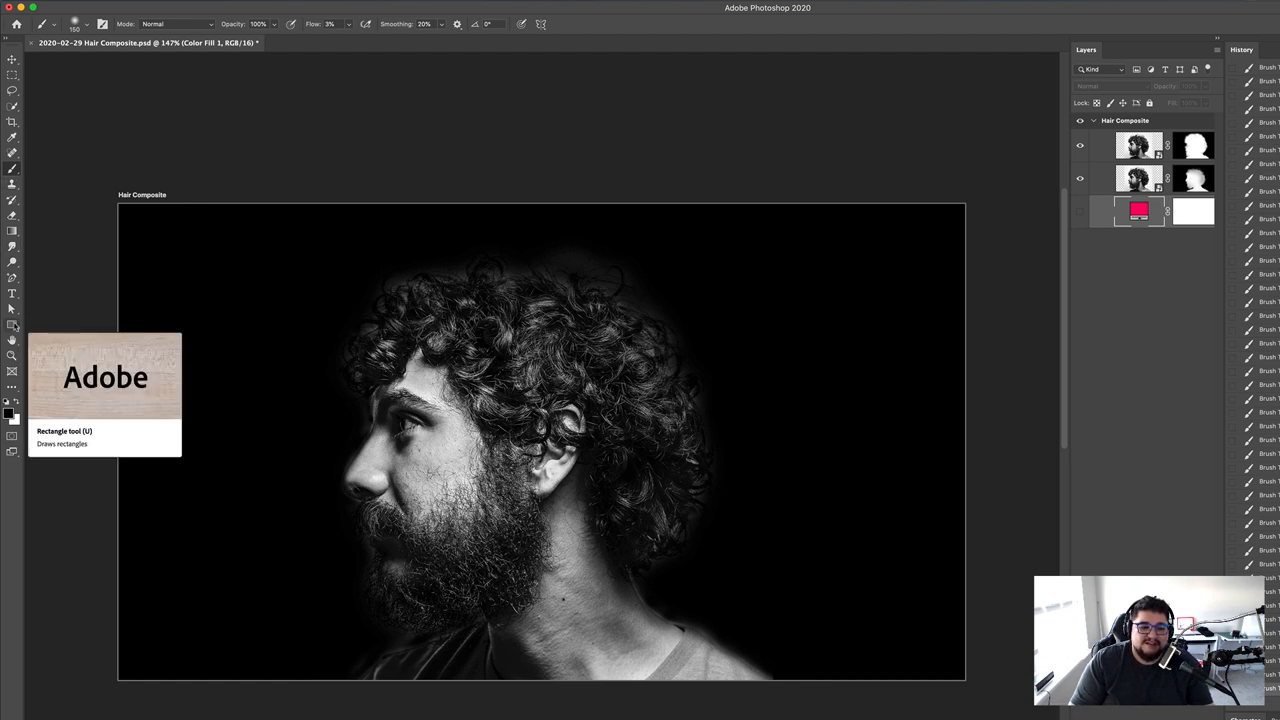
- Draw a wide solid blue rectangle stripe across the top of the image
click(13, 323)
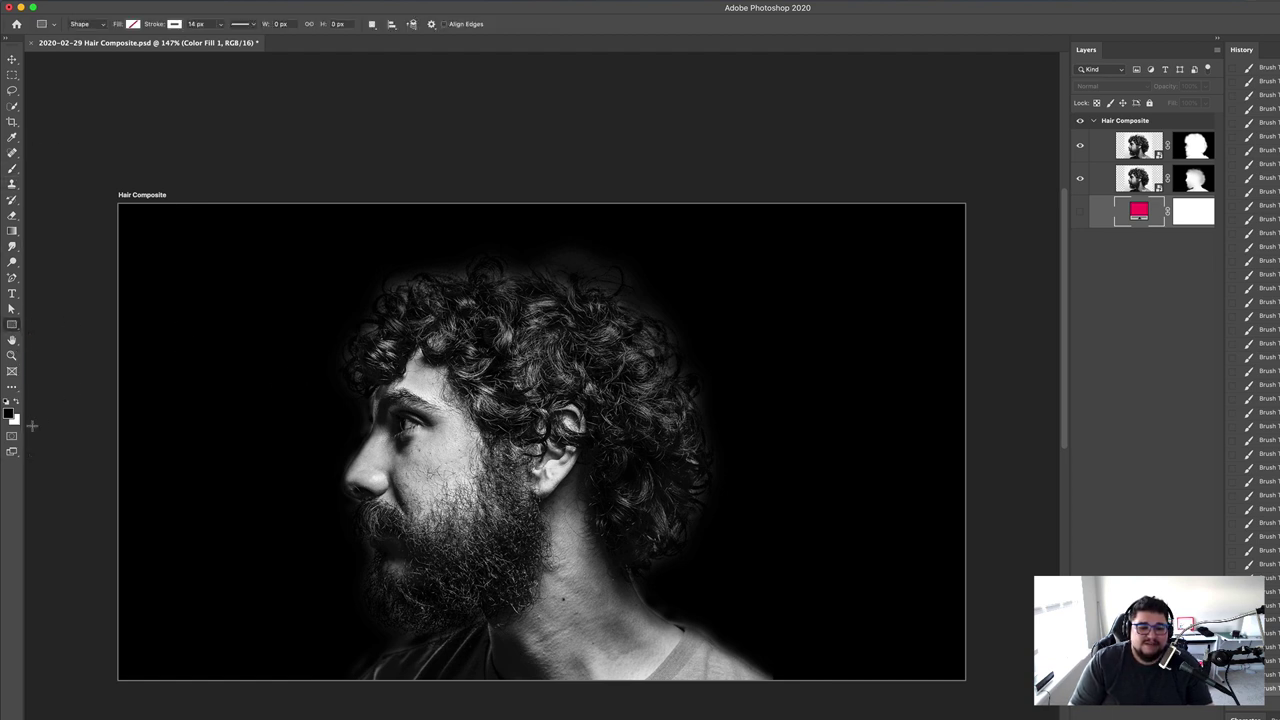
click(11, 413)
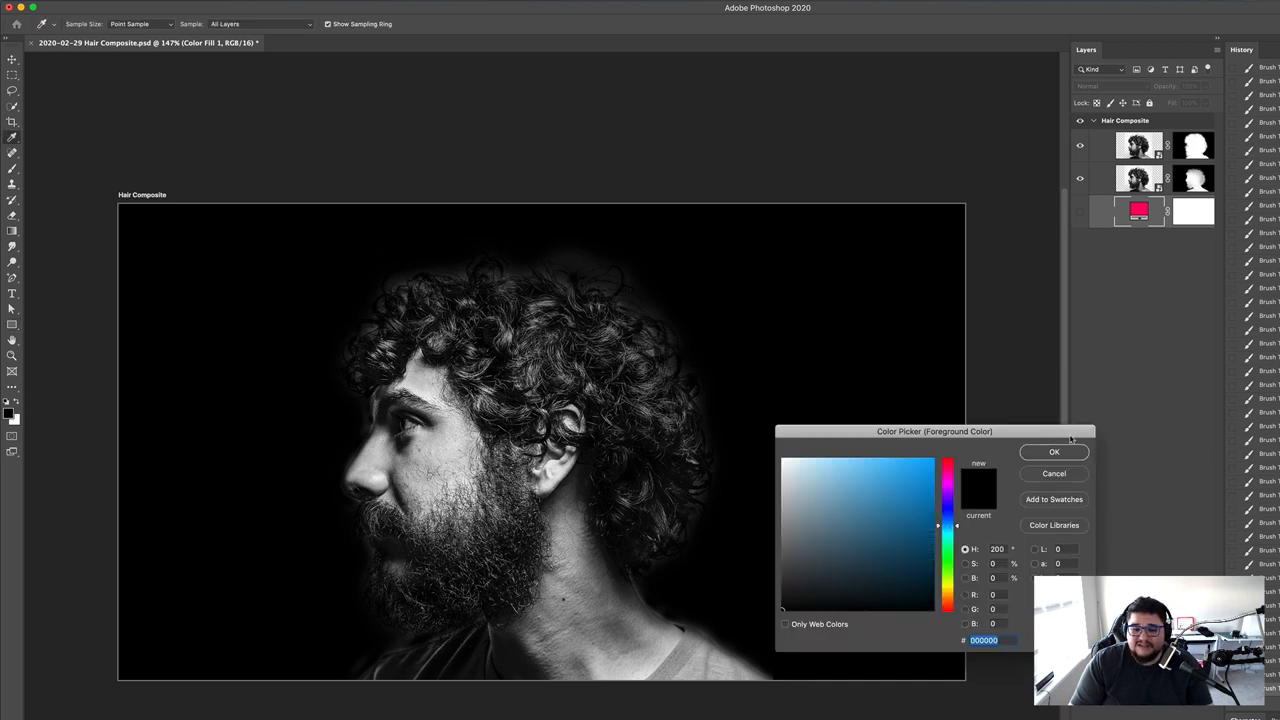
click(902, 474)
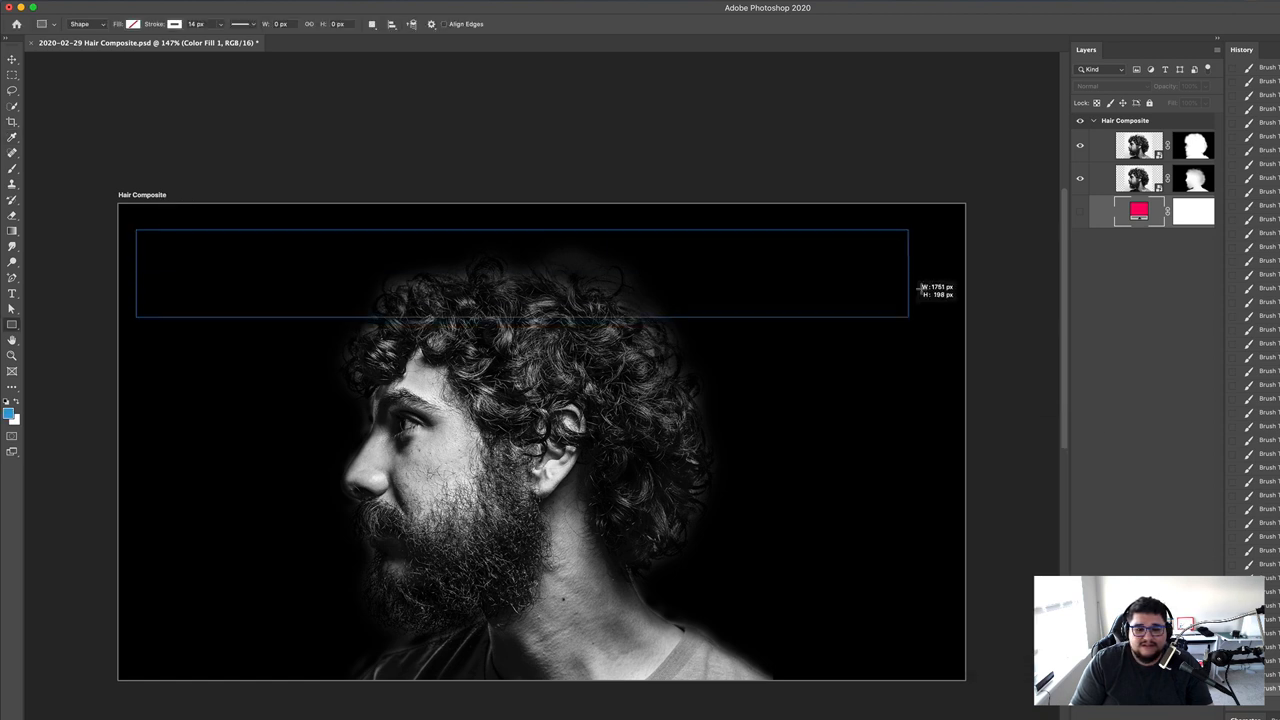
drag(135, 232, 940, 290)
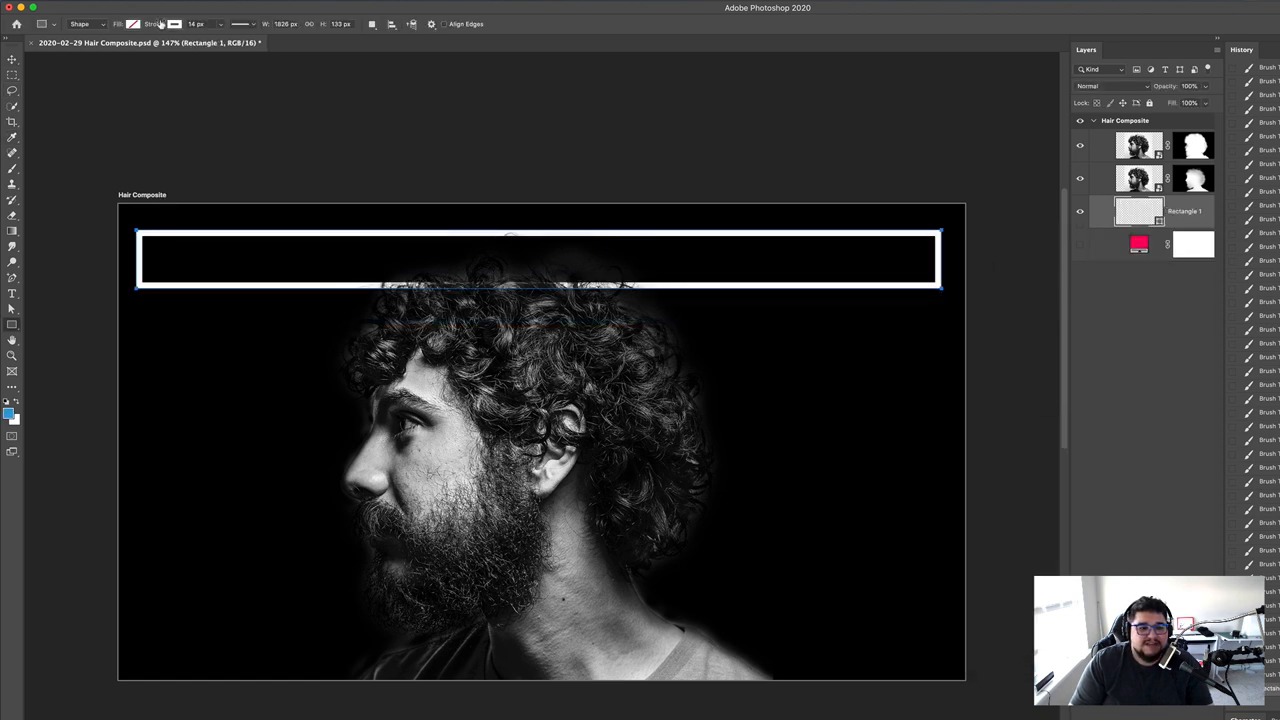
click(174, 24)
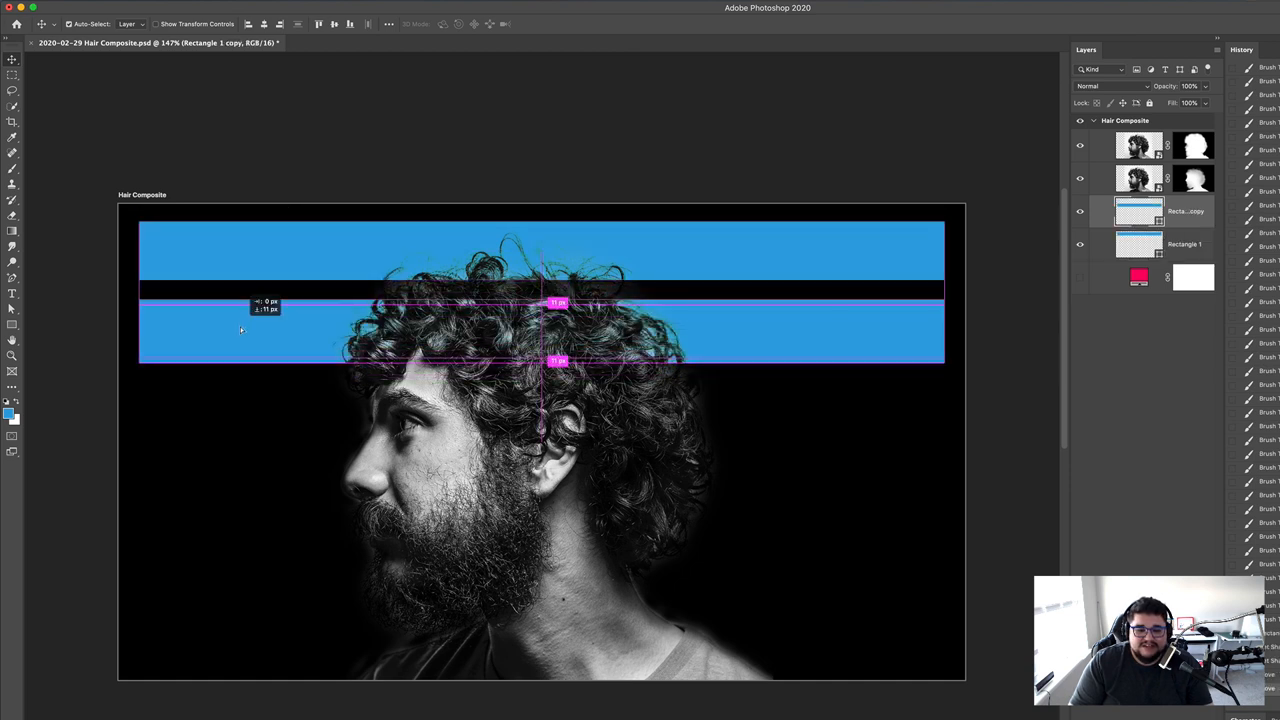
- Place a copy of the stripe below and scale the stripe group to span the image
drag(240, 330, 235, 500)
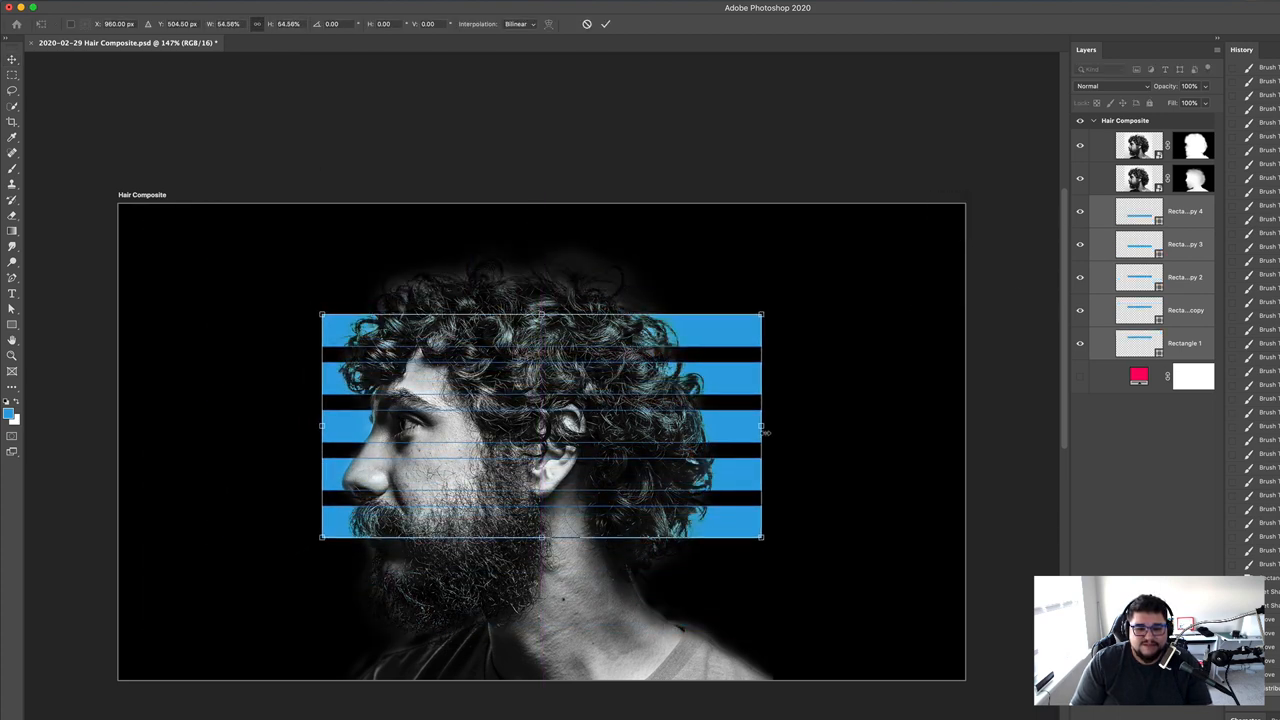
drag(760, 427, 950, 427)
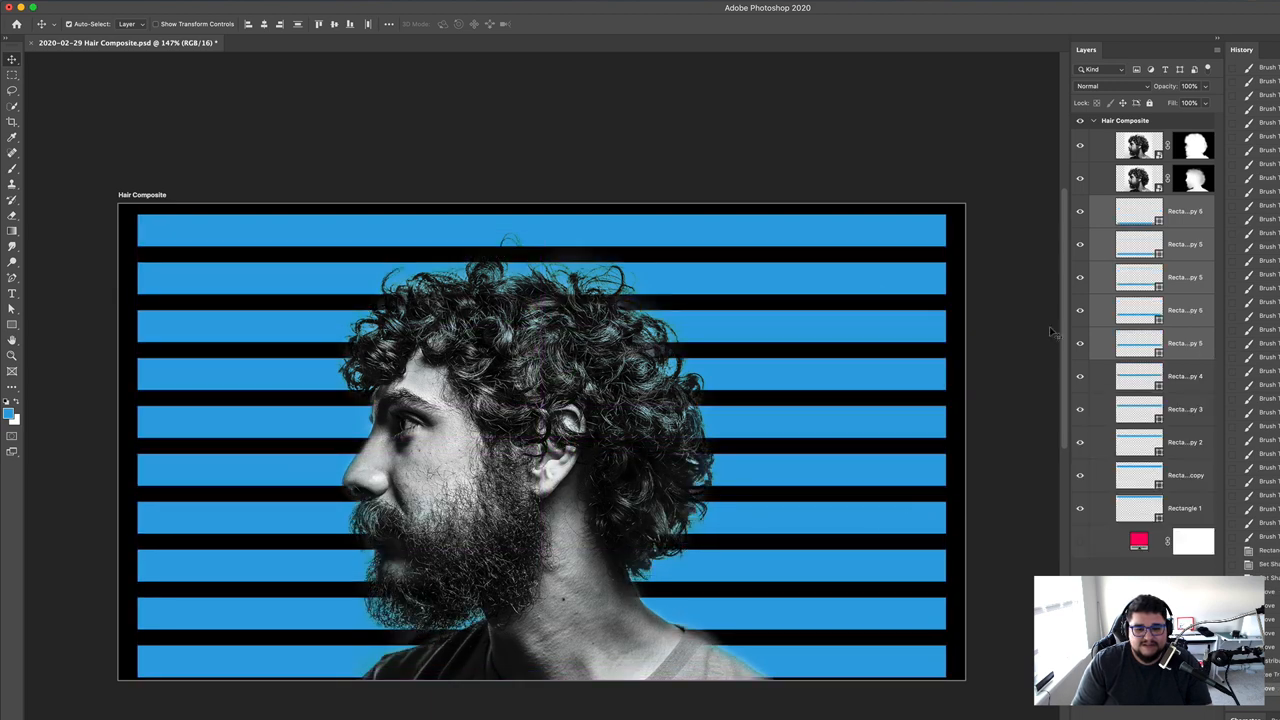
mouse_move(1213, 220)
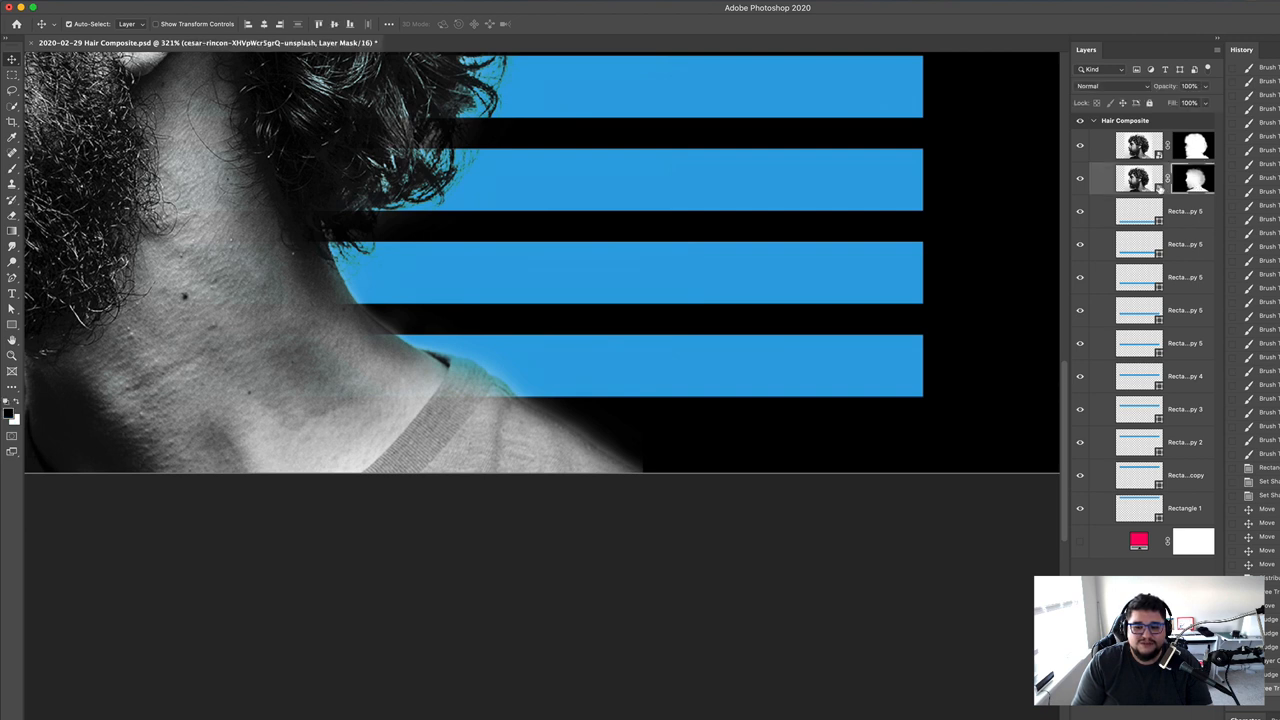
- Switch to the Brush tool and adjust its size and softness
click(1100, 85)
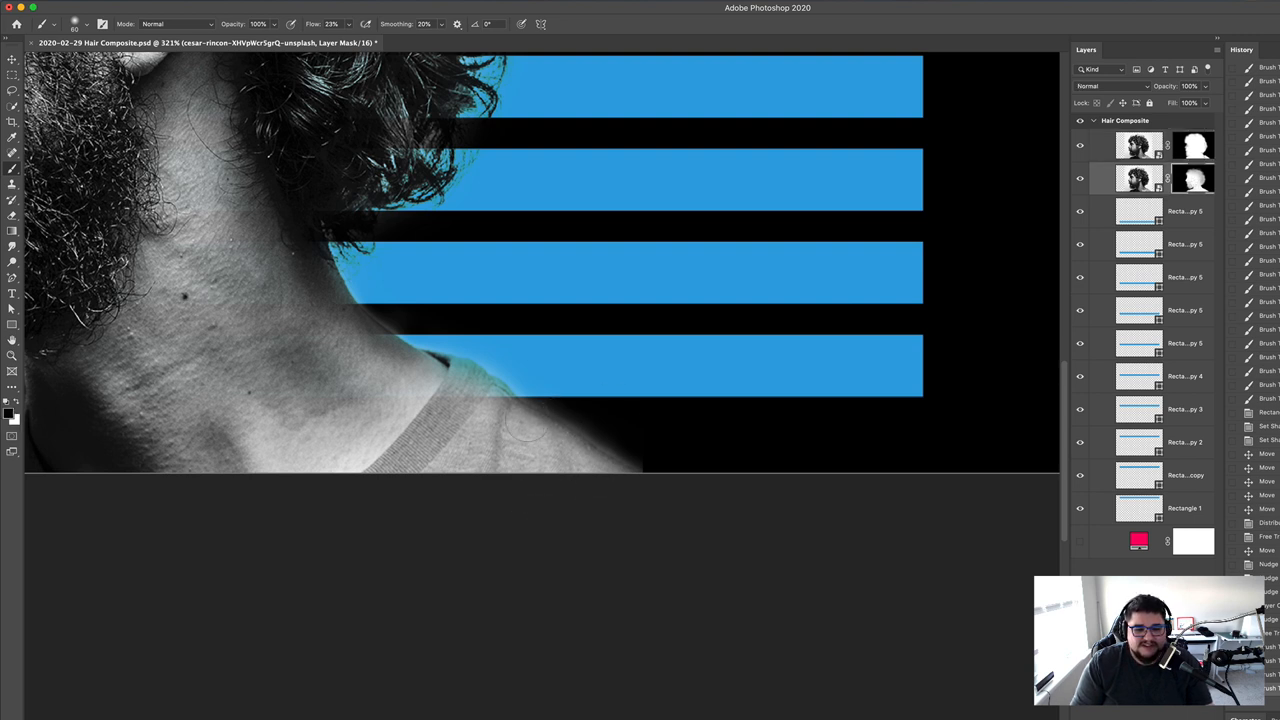
mouse_move(620, 415)
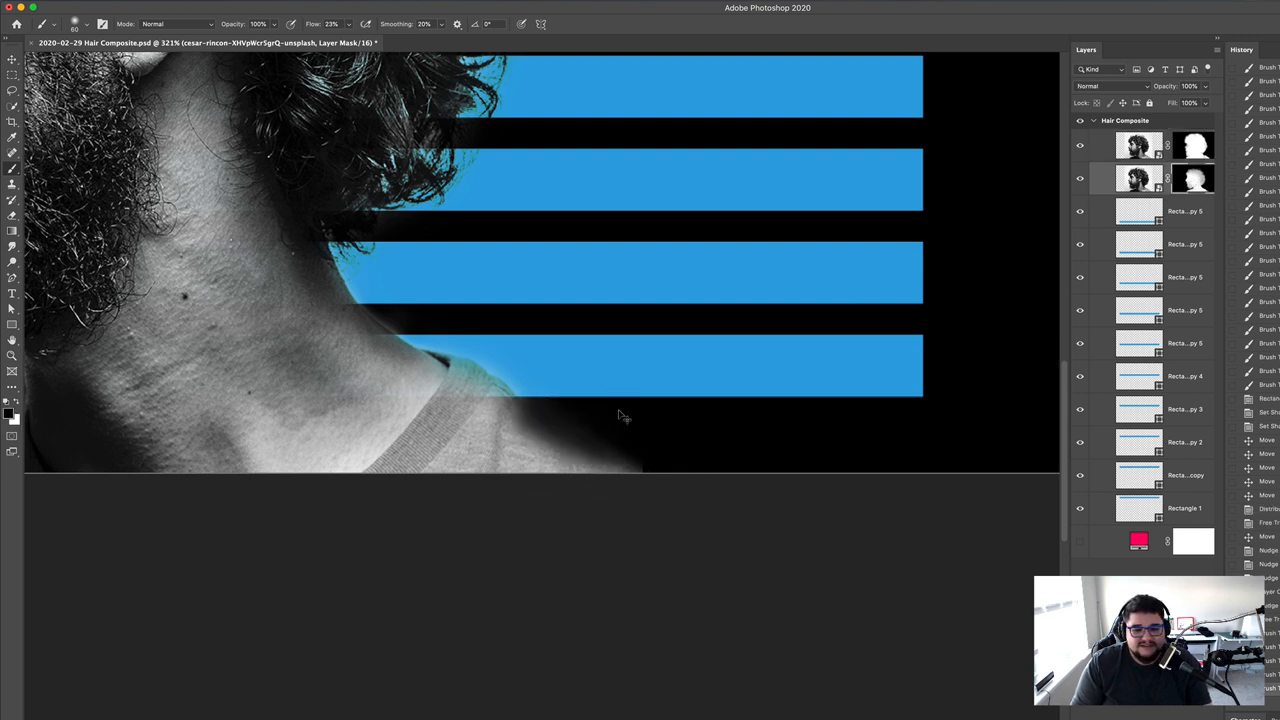
right_click(618, 416)
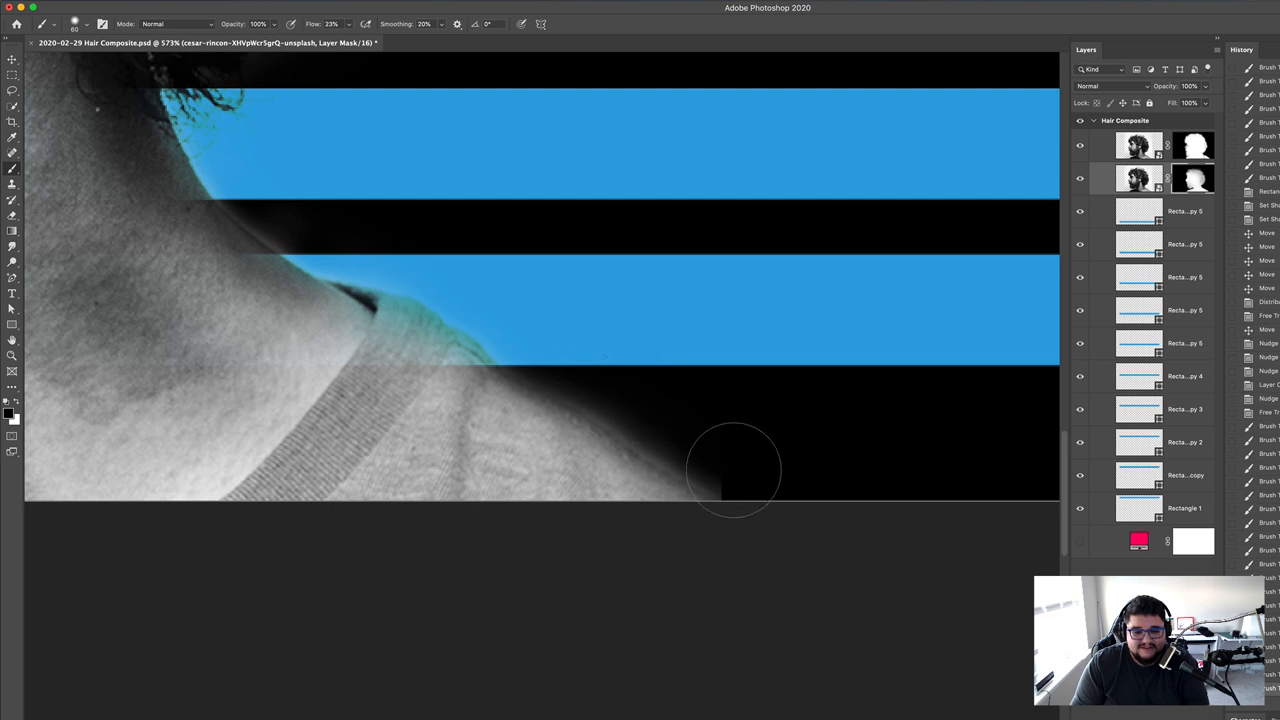
mouse_move(700, 458)
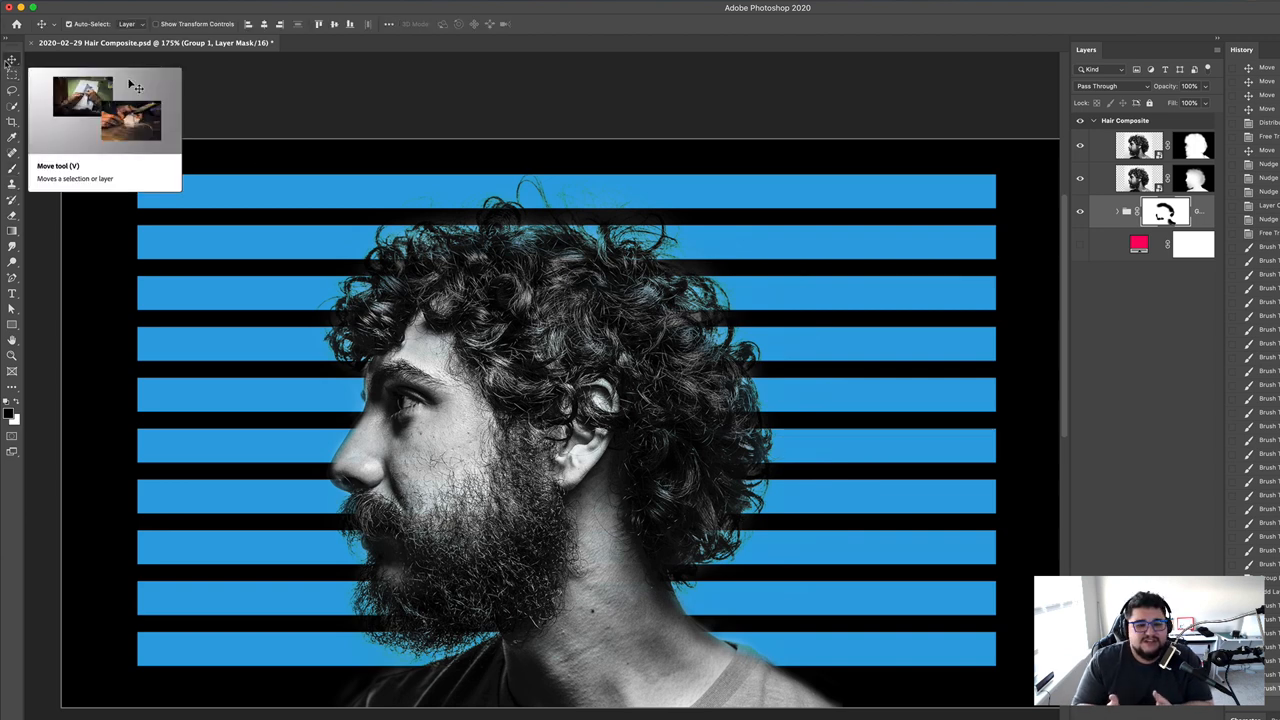
mouse_move(300, 72)
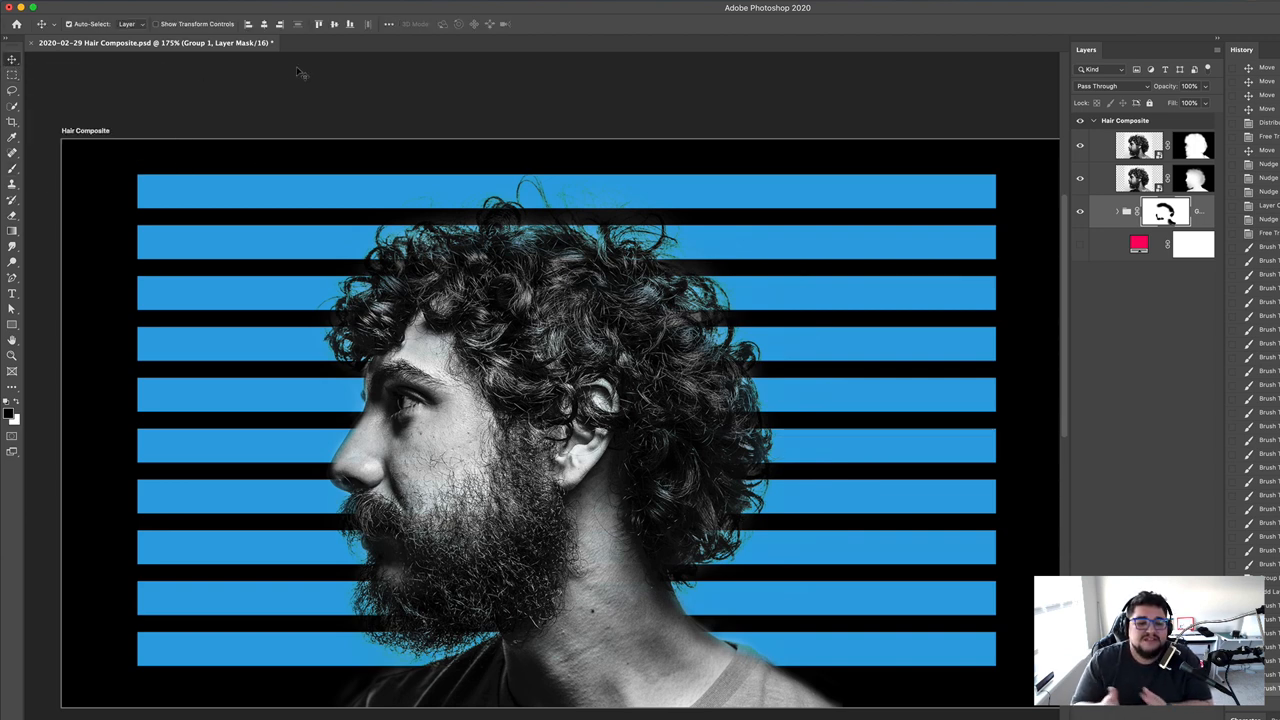